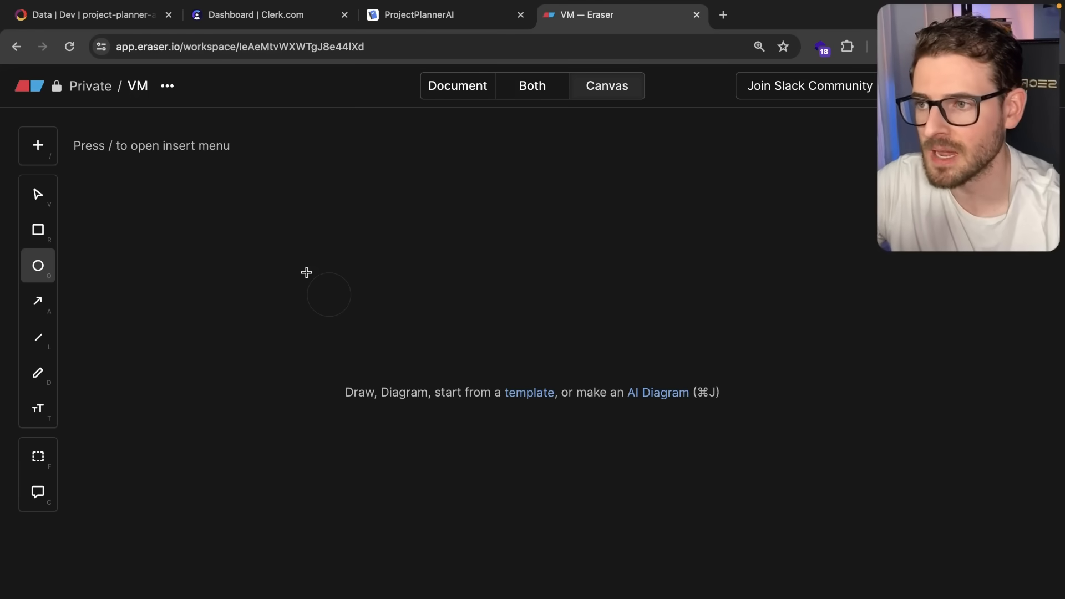
mouse_move(104, 235)
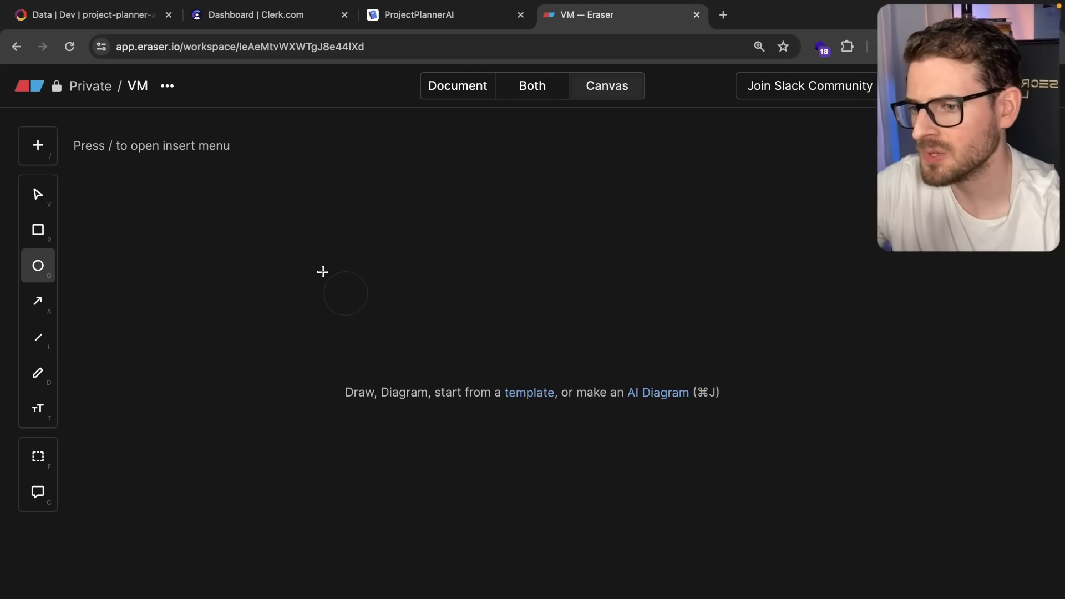
Step: Sketch the VM circle, students service circle, and boxes labelled students ui, security ui and portal ui
drag(323, 271, 444, 432)
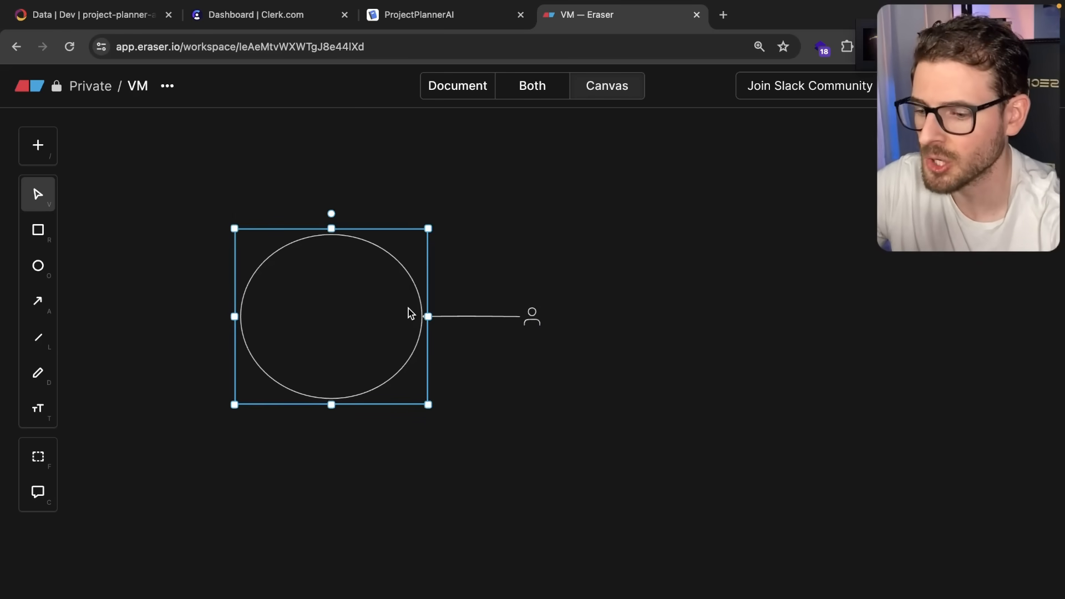
text(vm)
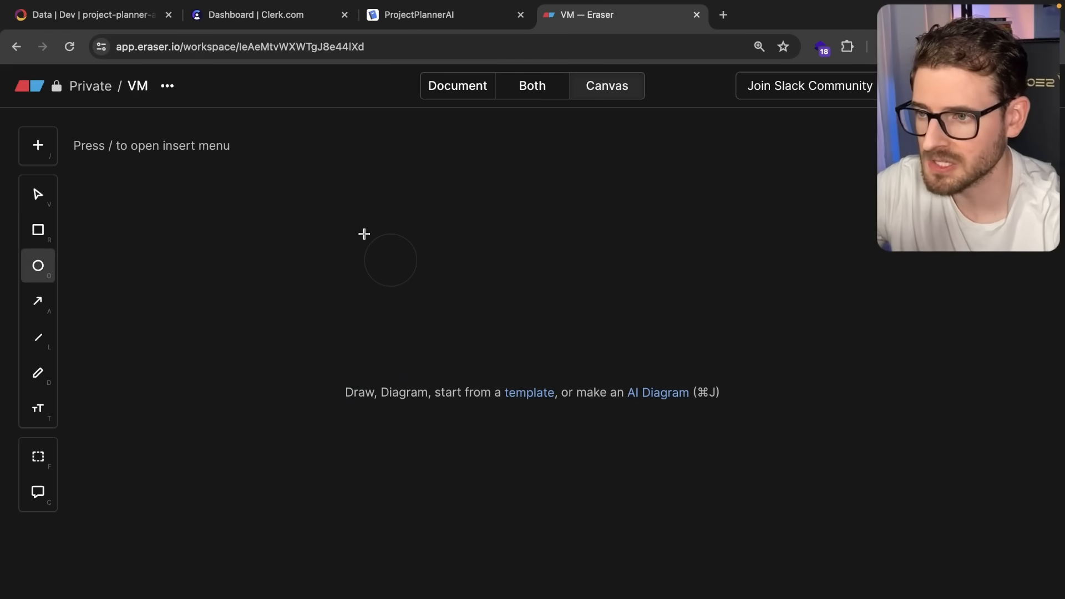
drag(363, 234, 405, 393)
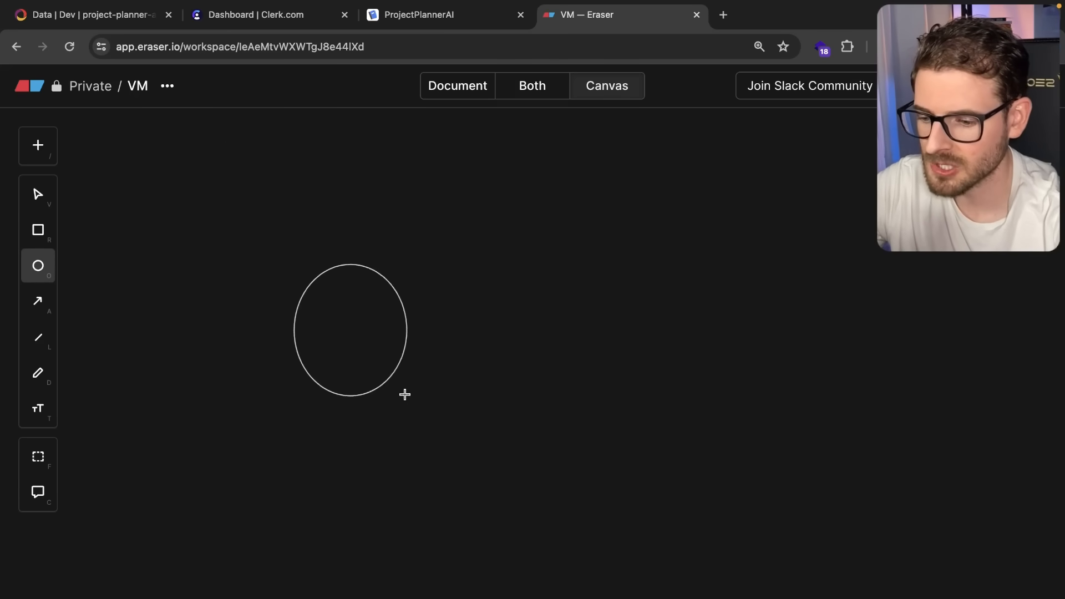
text(student)
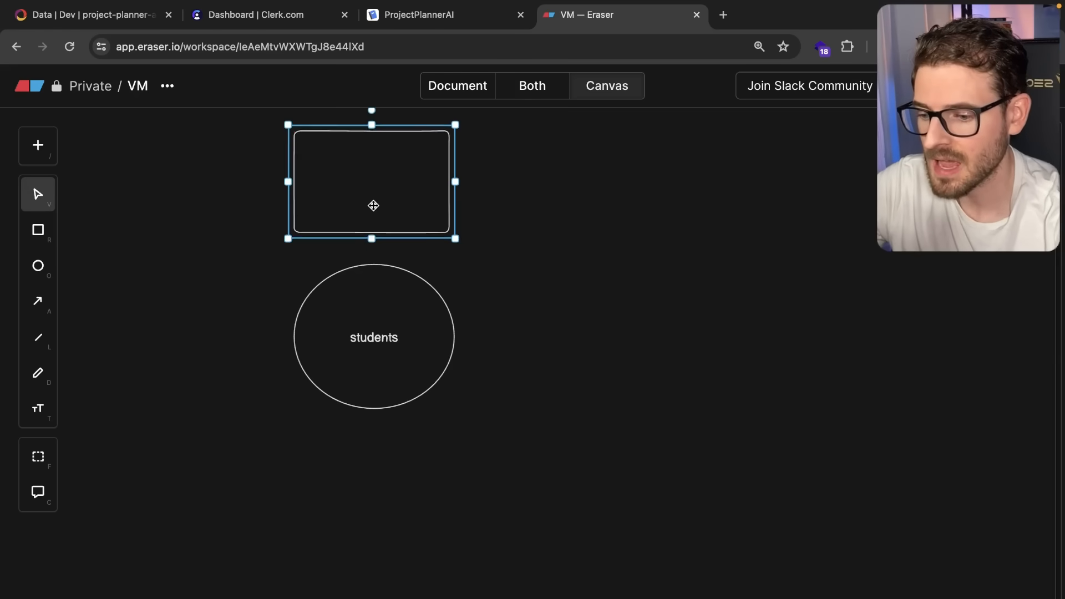
text(students ui)
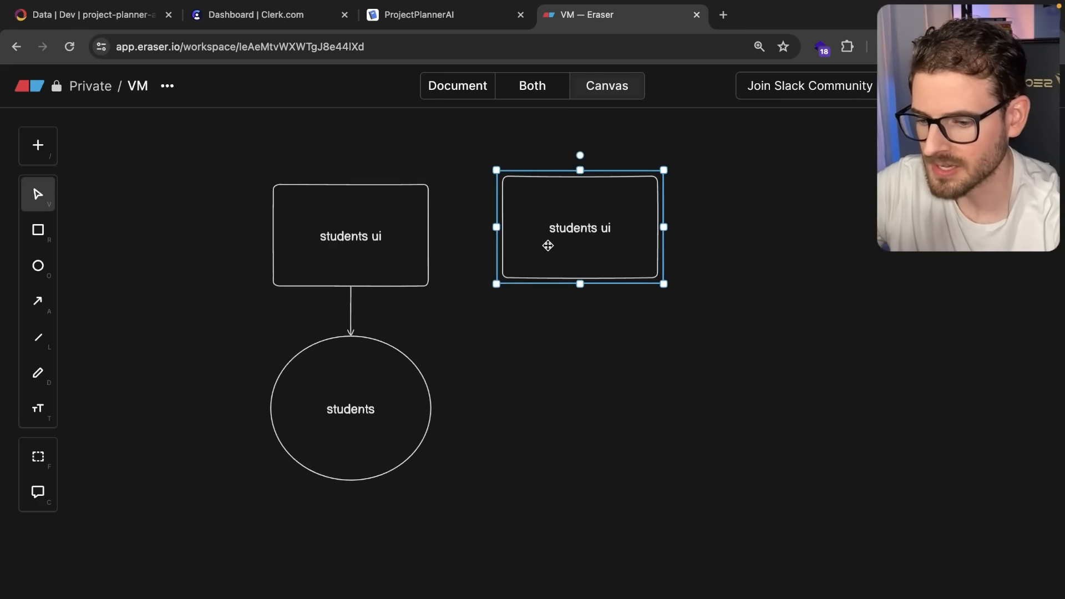
text(security ui)
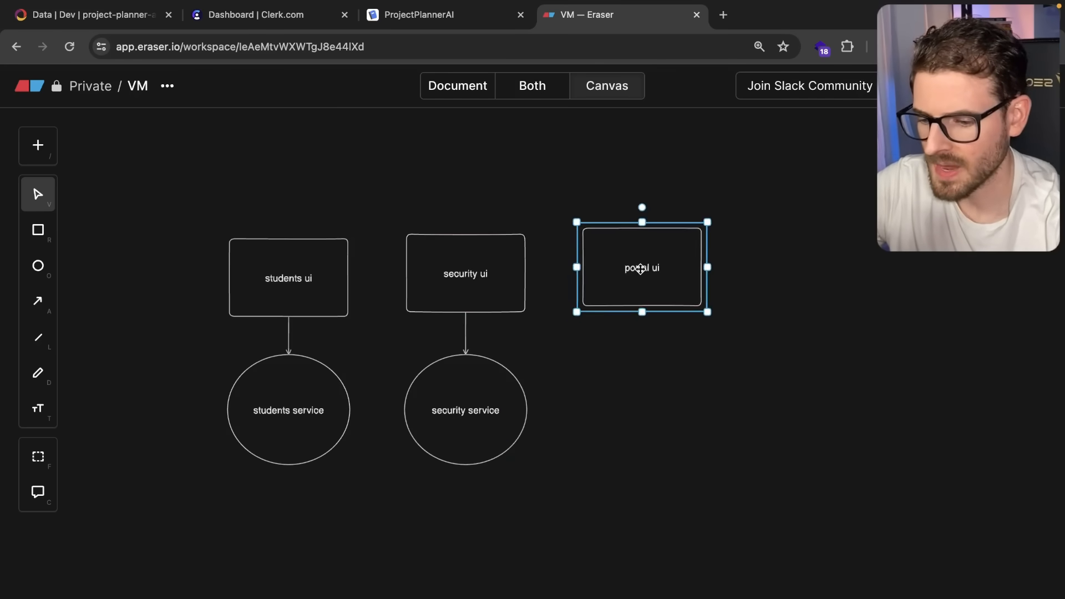
Step: Place portal ui above the UIs and connect it by arrows to students ui and security ui
drag(642, 267, 409, 187)
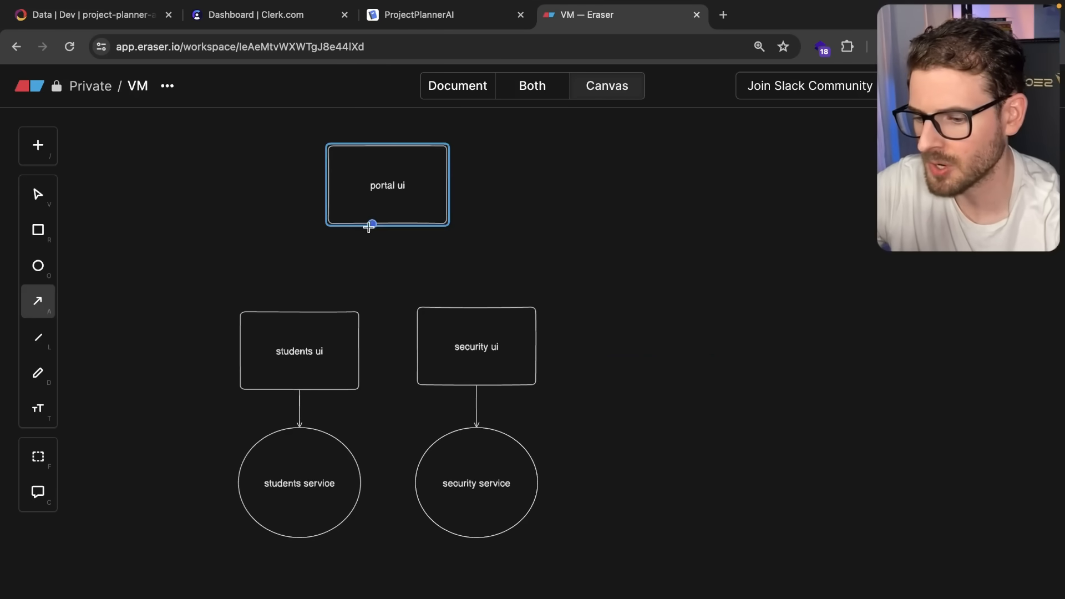
drag(373, 224, 298, 306)
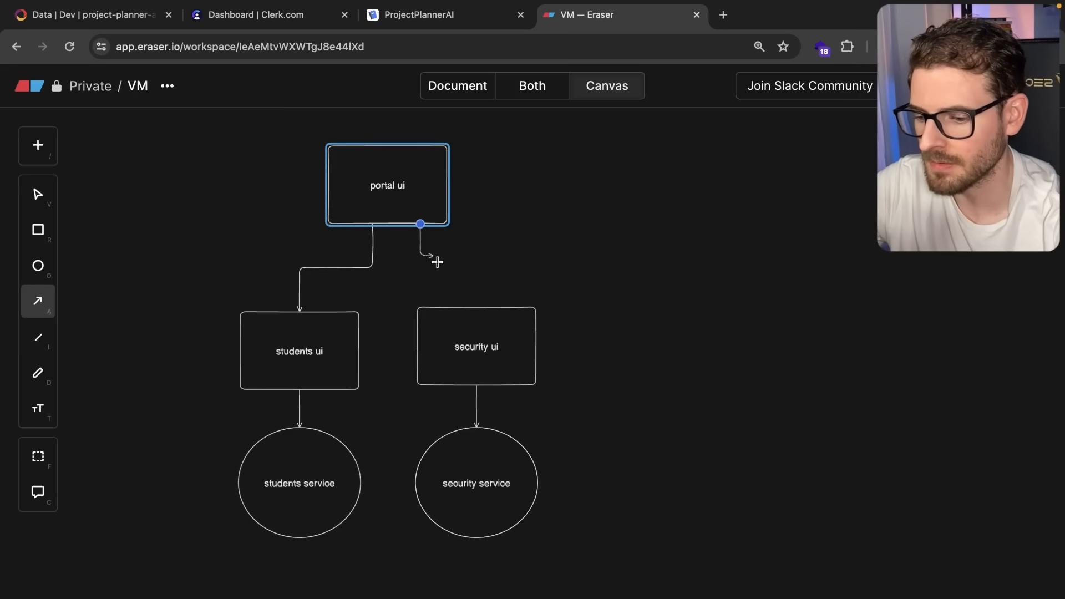
drag(419, 224, 476, 313)
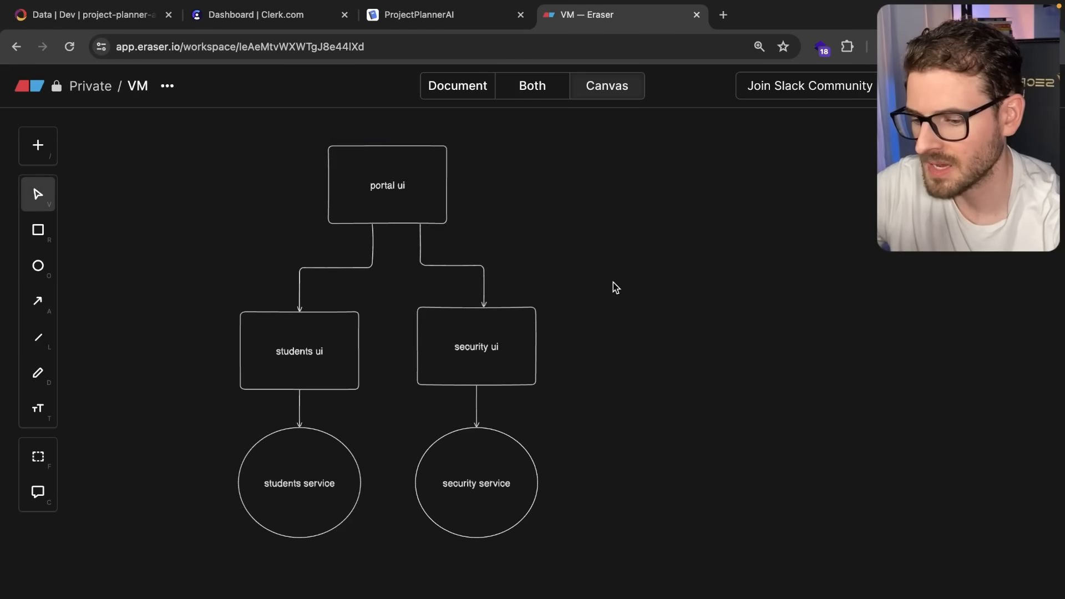
mouse_move(377, 316)
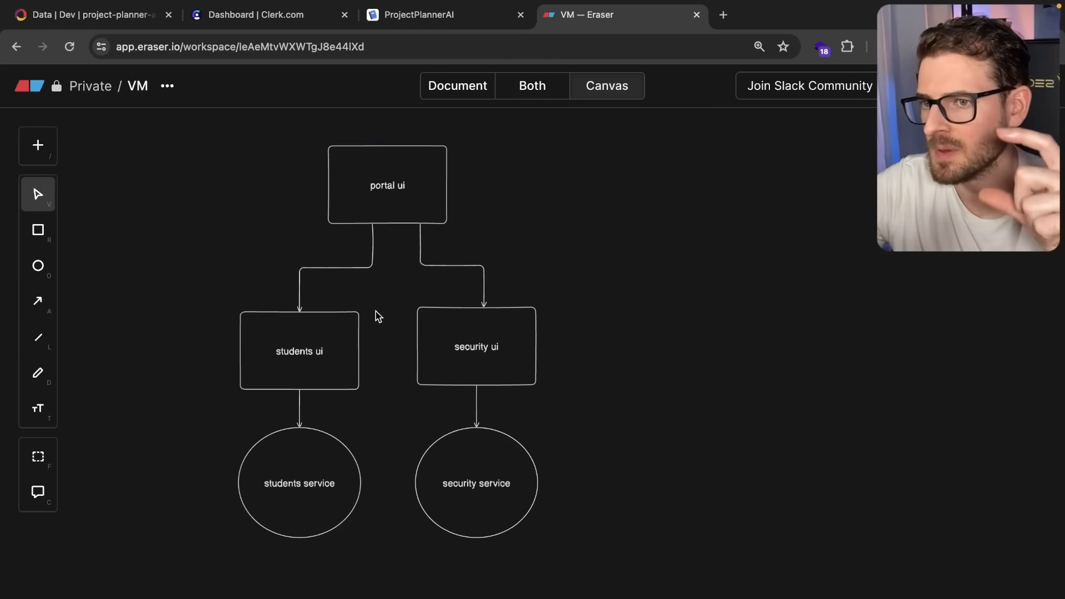
mouse_move(352, 325)
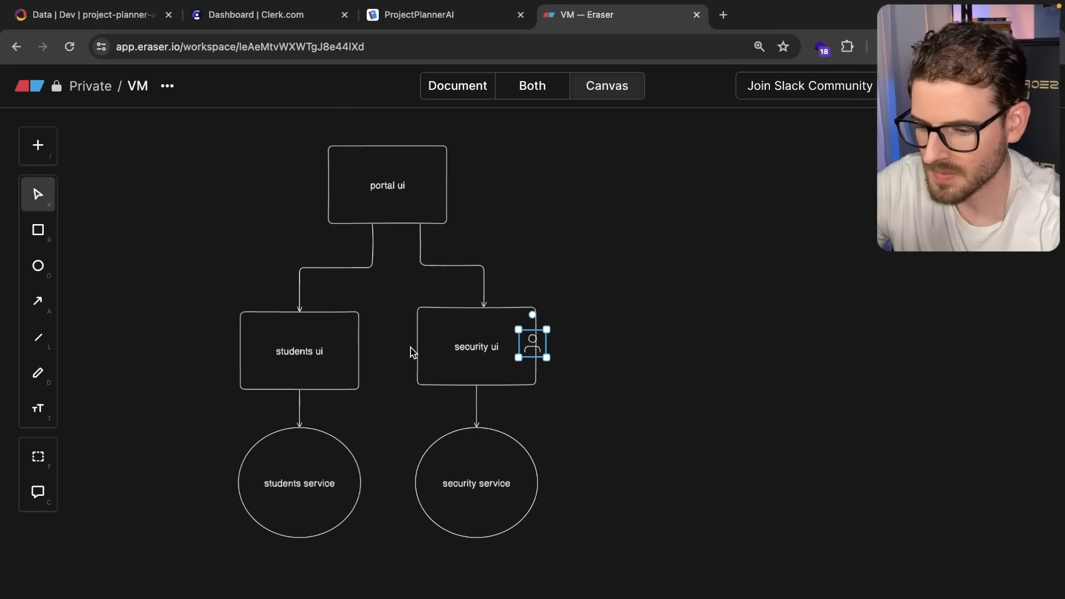
Step: Place a user figure feeding students ui and add a shared database below both services
drag(534, 340, 170, 346)
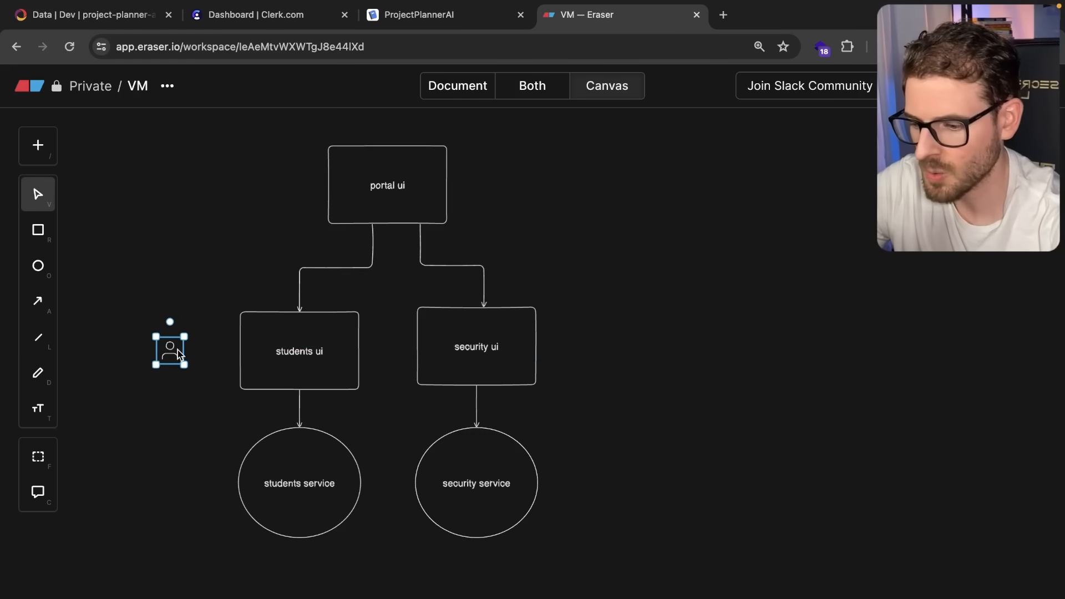
click(38, 301)
text(user)
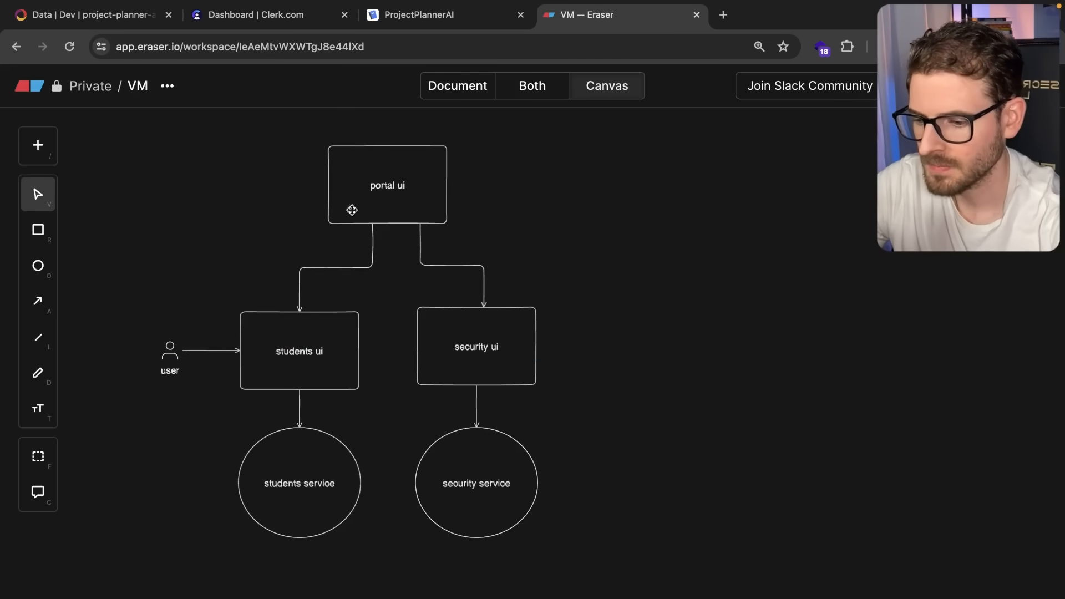
mouse_move(533, 212)
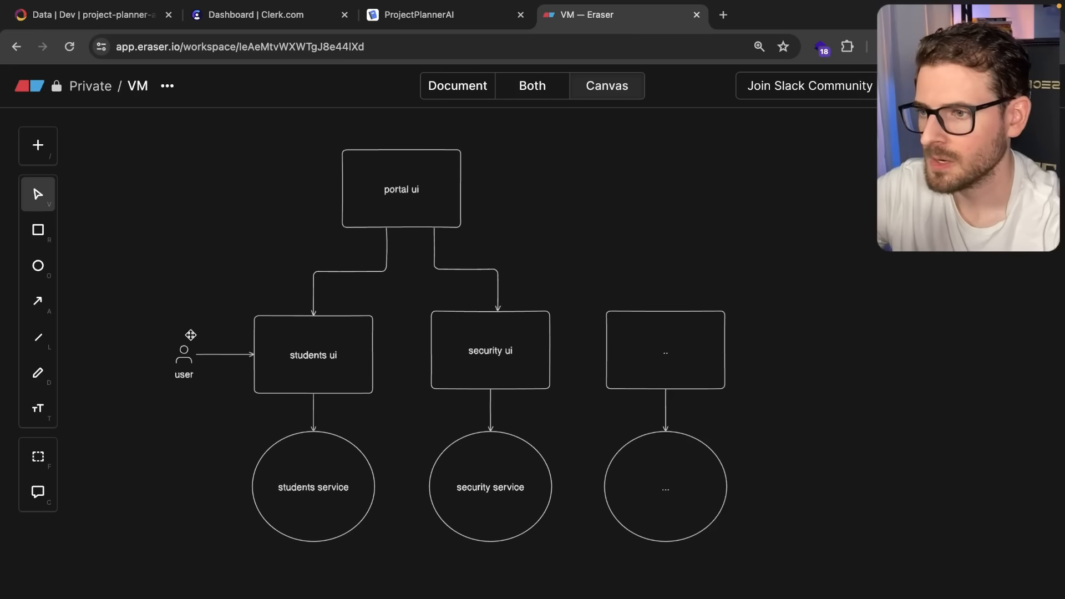
mouse_move(483, 326)
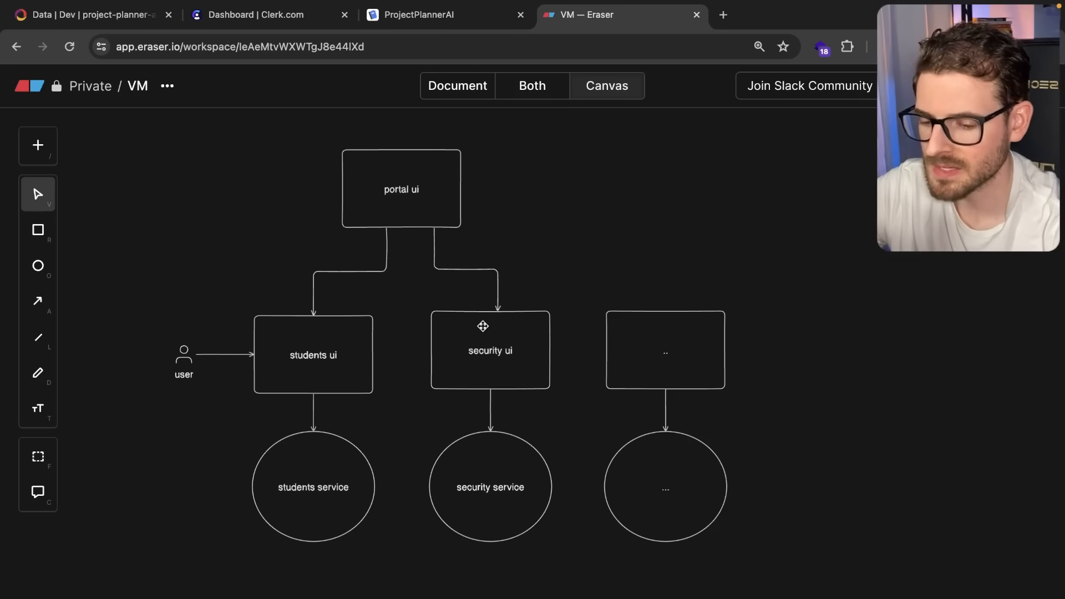
scroll(down, 3)
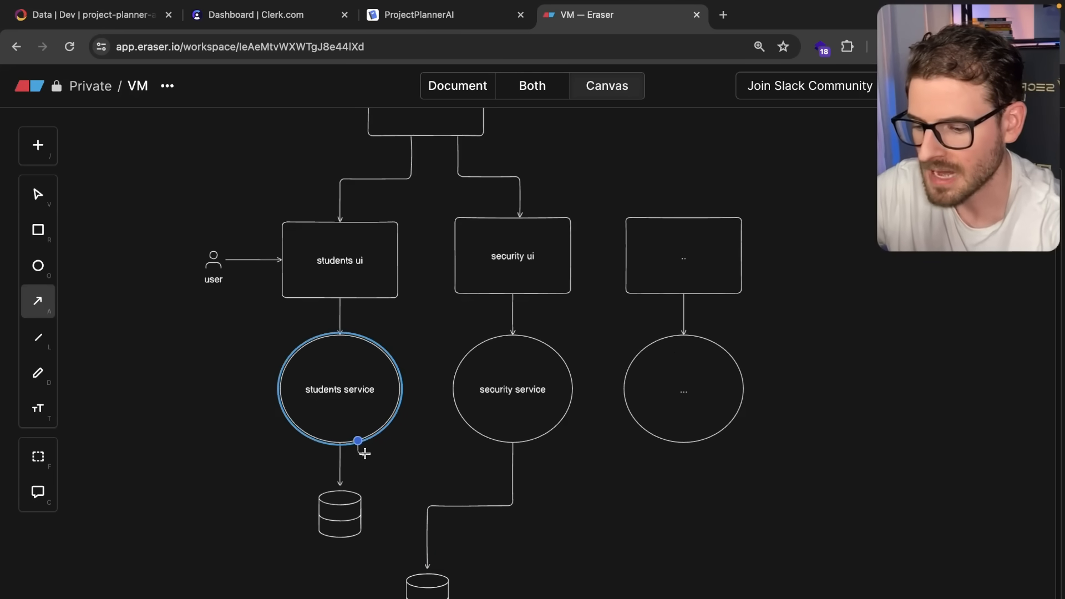
click(340, 514)
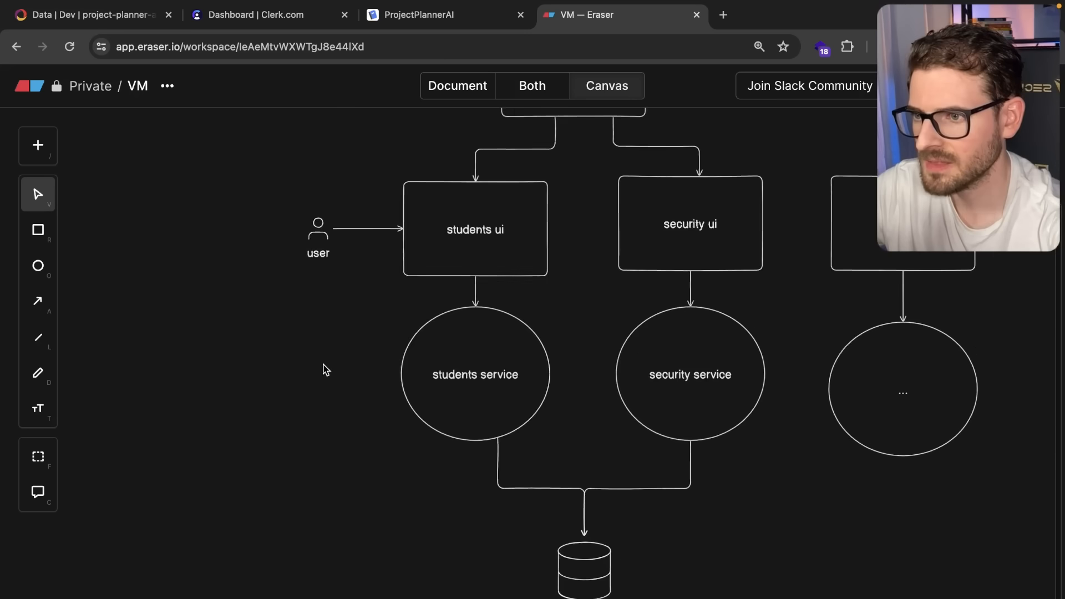
Step: Add four AWS EC2 boxes and start the tool list with puppet
drag(323, 369, 333, 370)
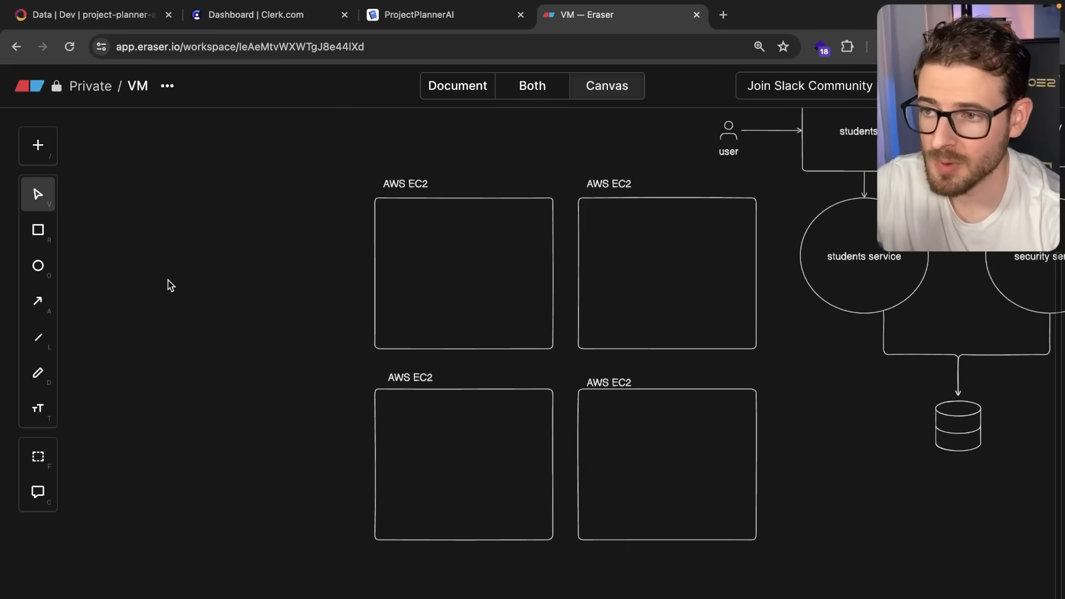
mouse_move(169, 310)
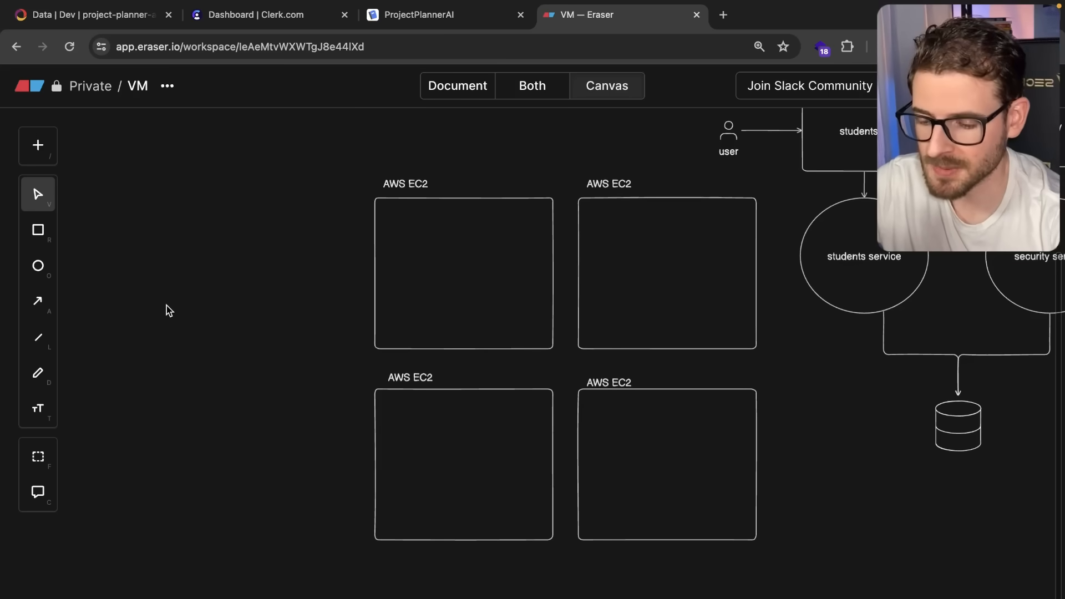
text(pulumi)
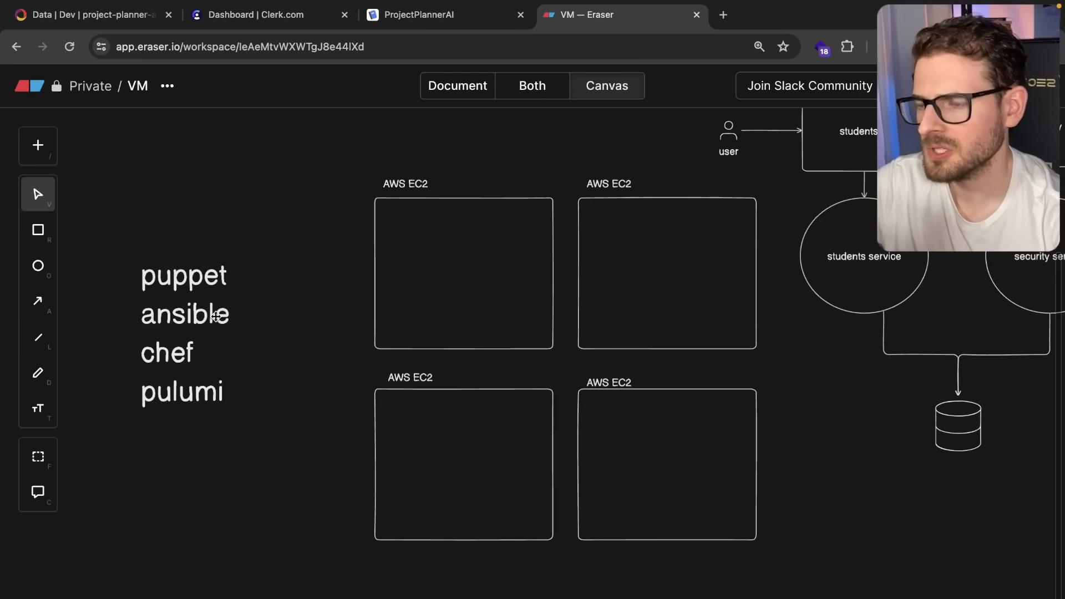
Step: Edit the tool name list reading puppet, ansible, chef, pulumi
click(183, 313)
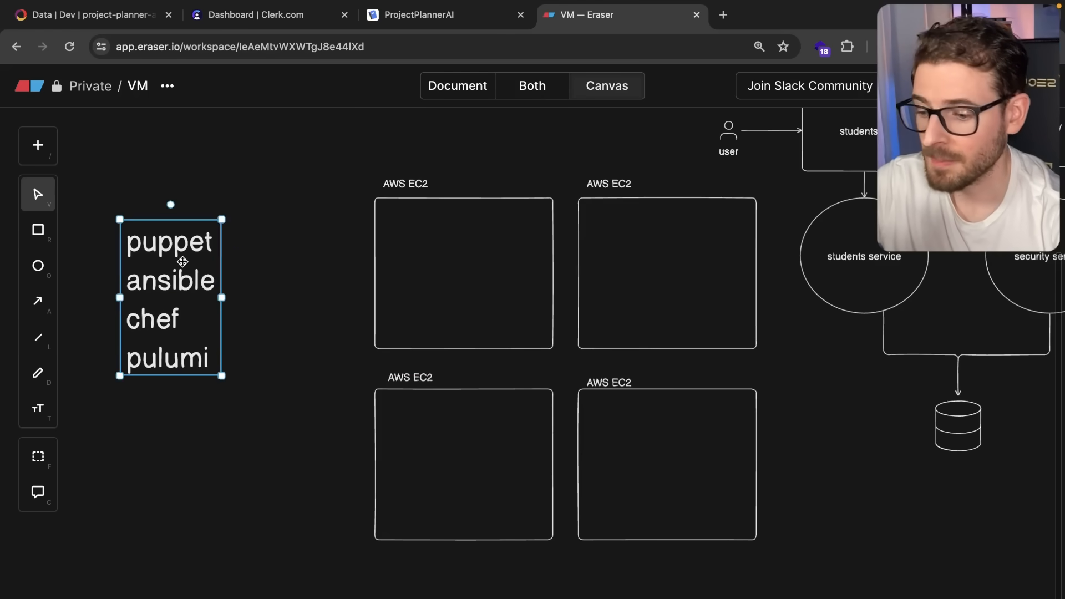
double_click(170, 295)
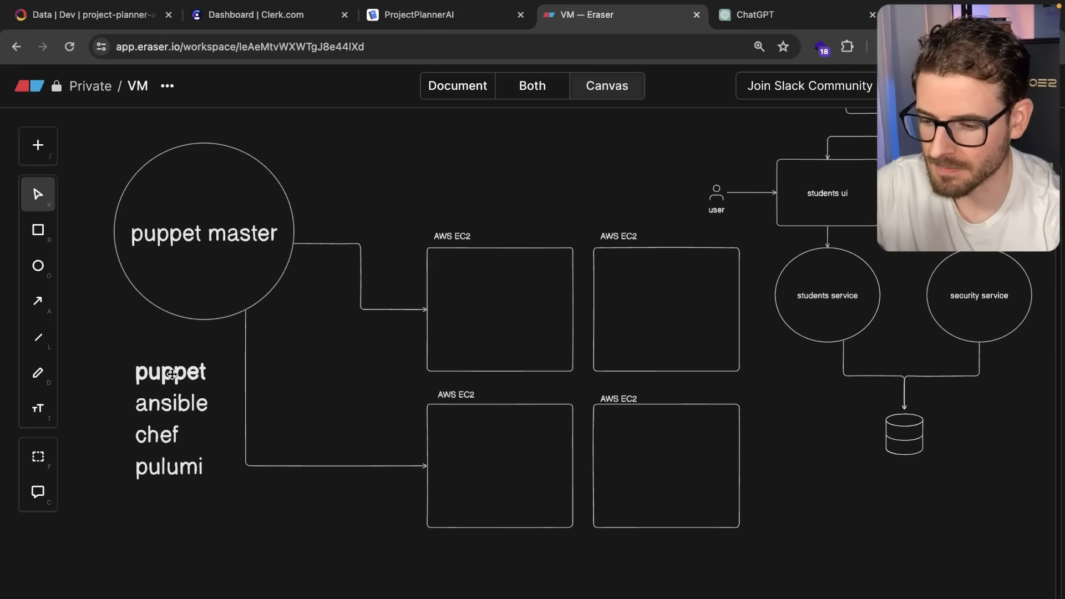
mouse_move(333, 117)
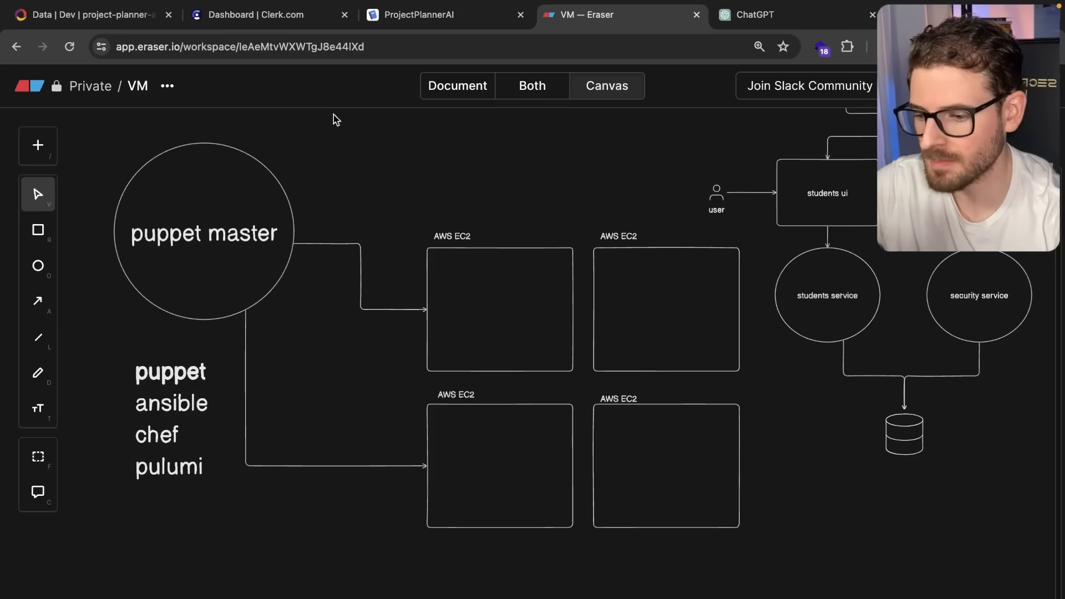
click(204, 231)
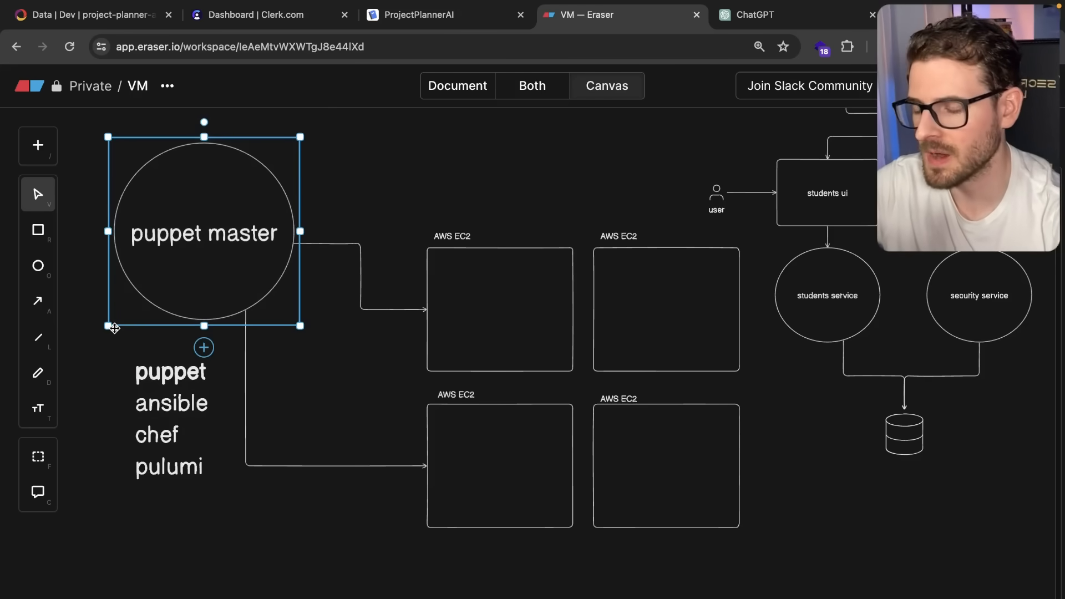
Step: Link the puppet master circle and drop a students service circle into the first EC2 box
click(490, 286)
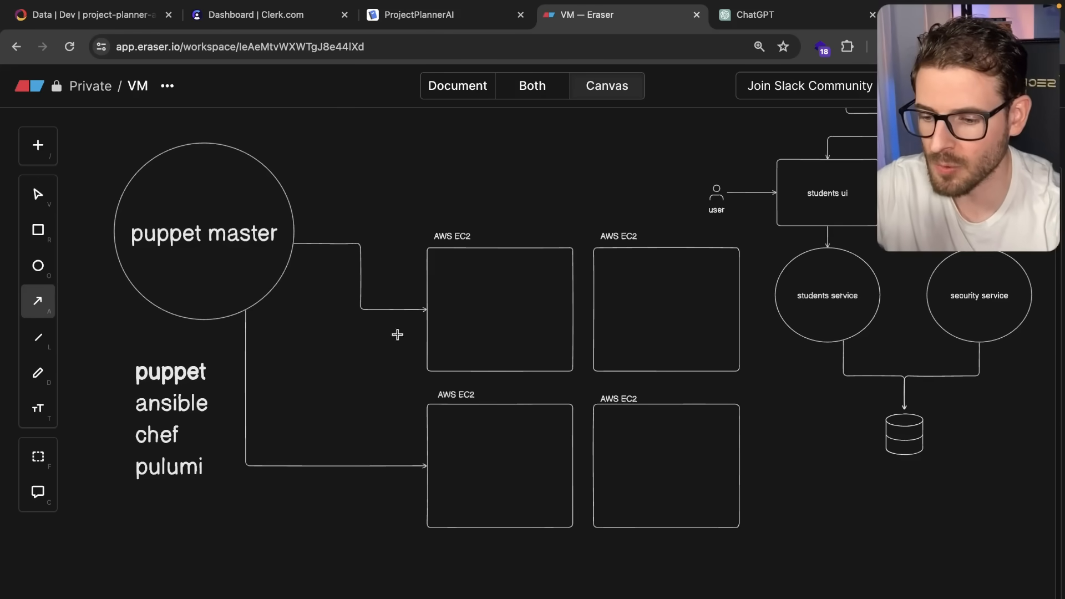
click(38, 194)
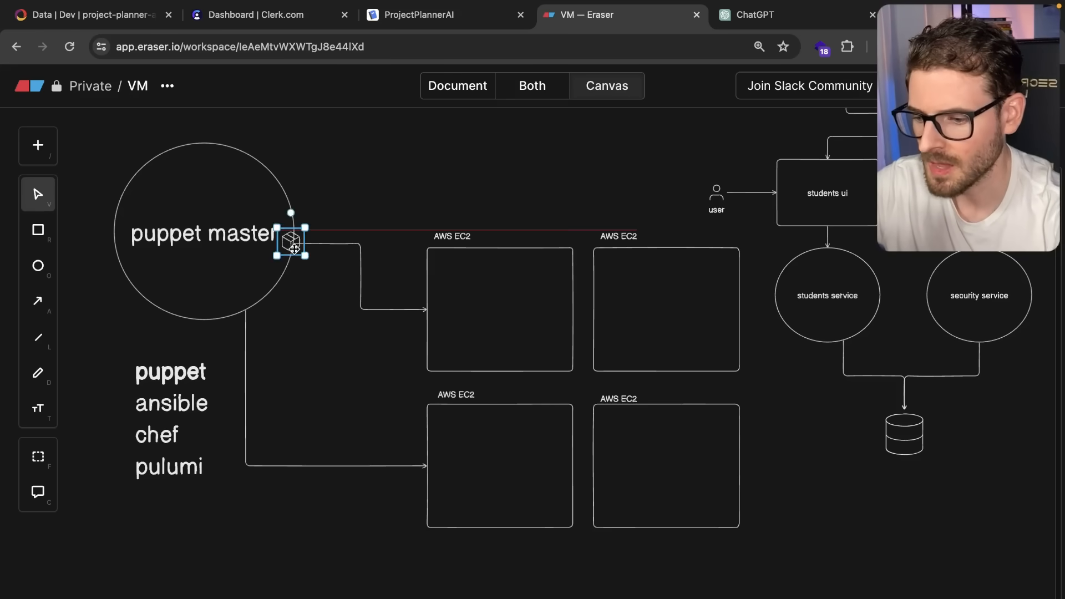
drag(290, 243, 458, 311)
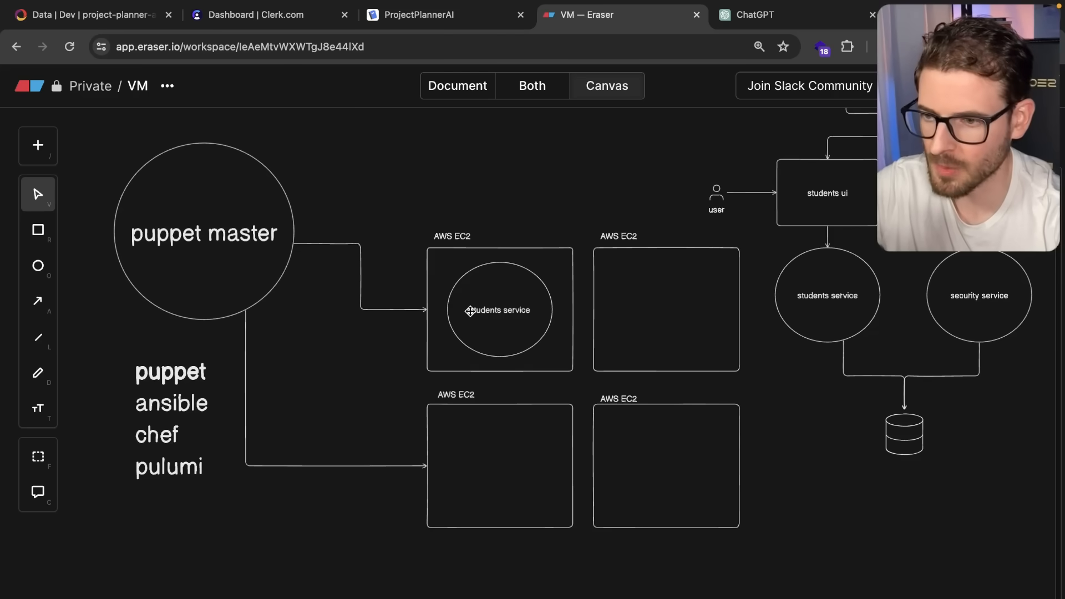
Step: Edit the provisioning tools list and move down to the remaining EC2 boxes
click(171, 418)
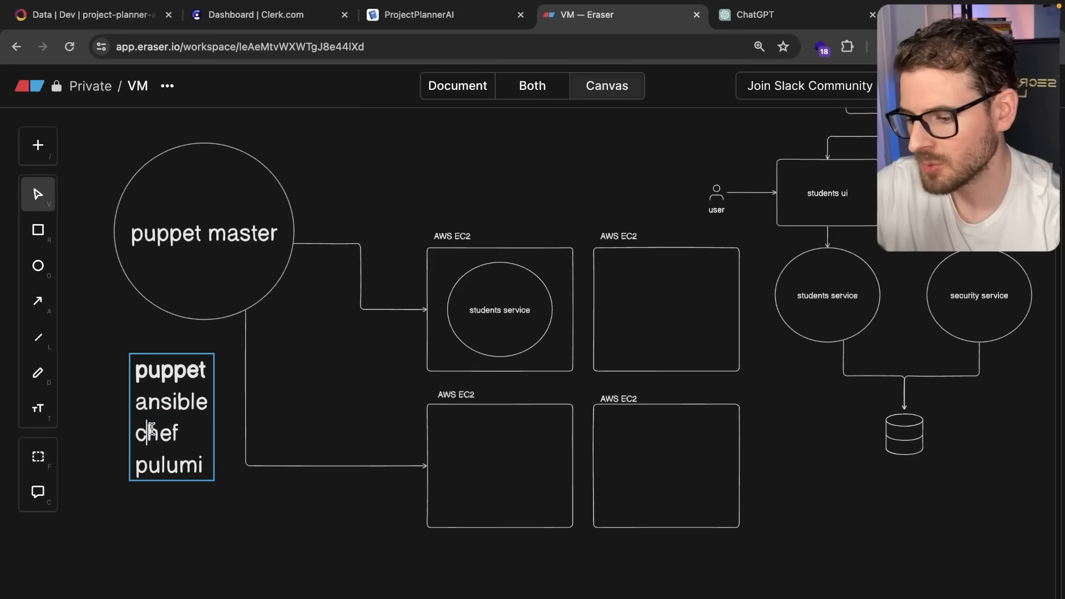
double_click(171, 401)
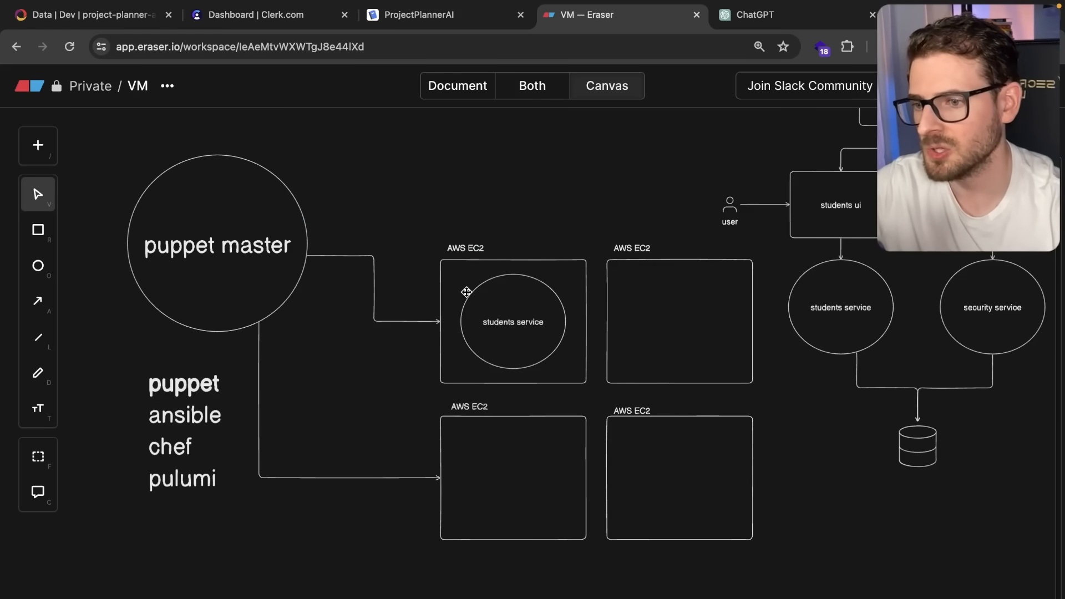
scroll(down, 3)
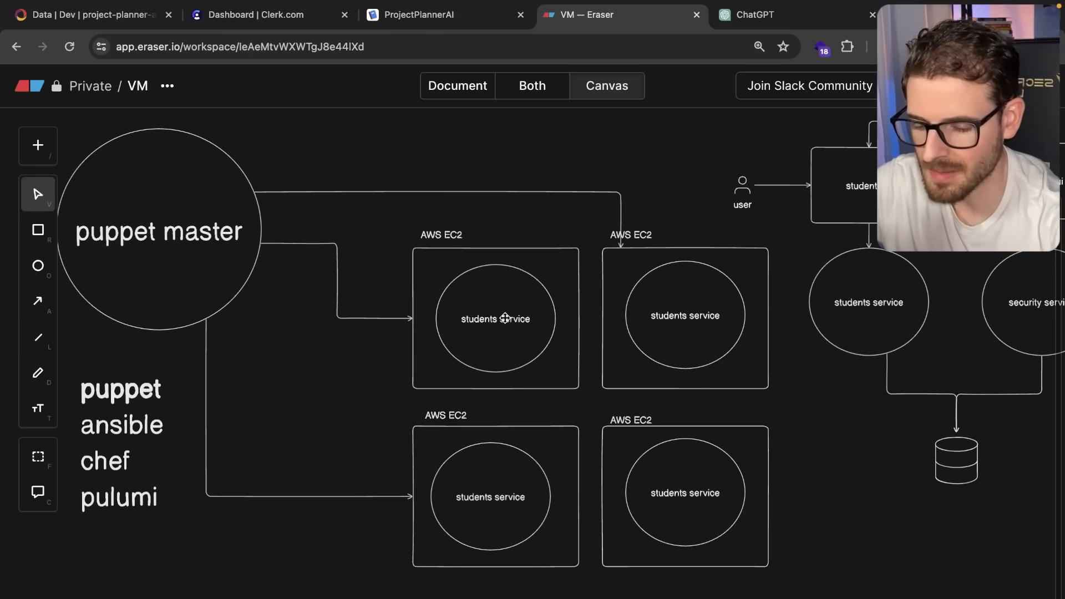
Step: Add v1.0.0 as a second label line on the students service circles
click(495, 319)
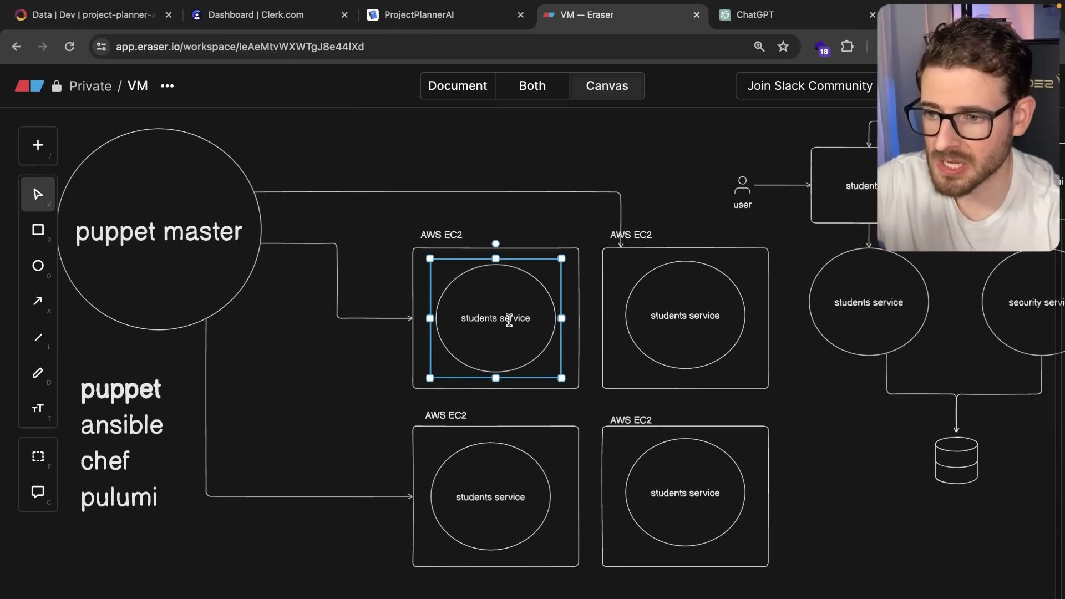
double_click(495, 319)
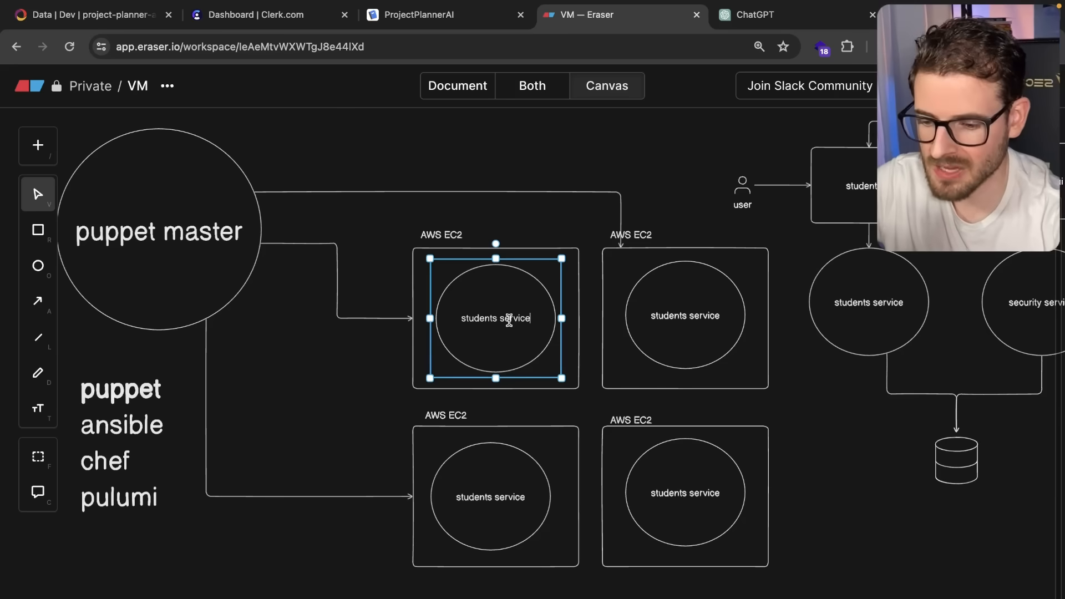
text(v1.)
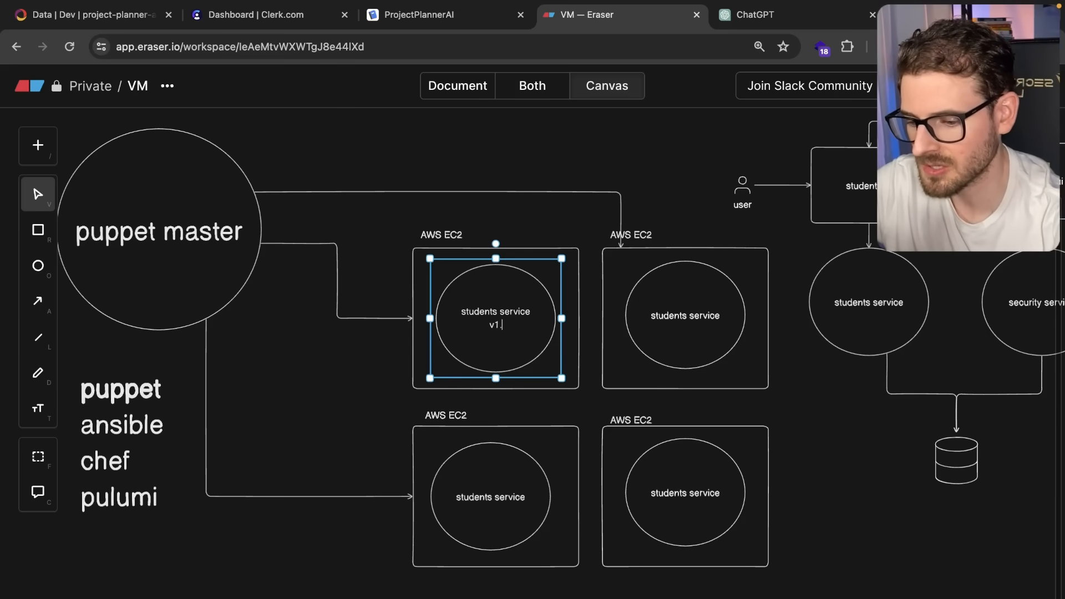
click(685, 315)
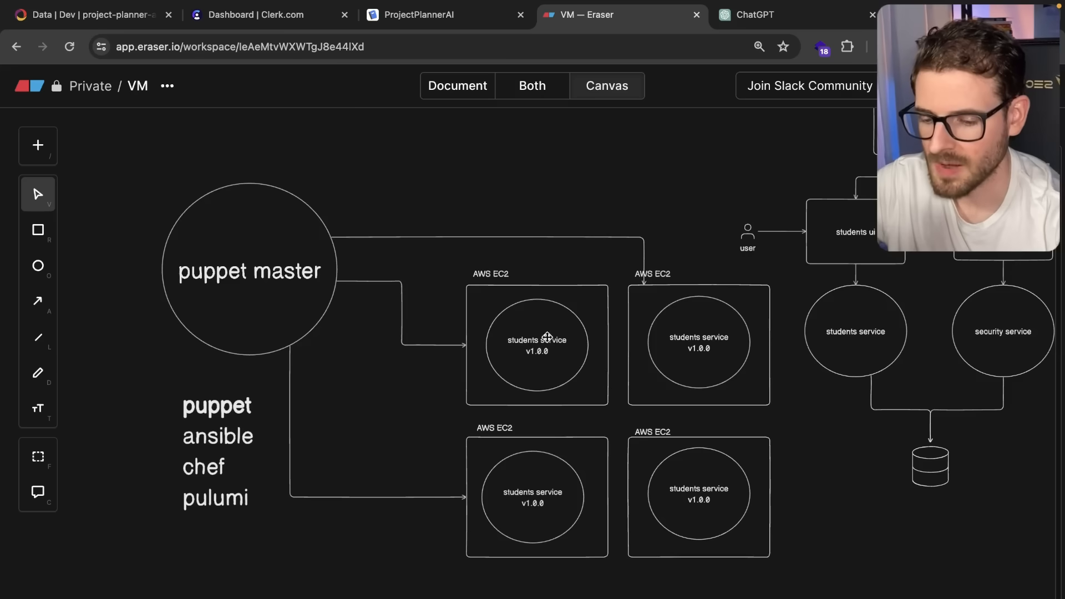
click(537, 344)
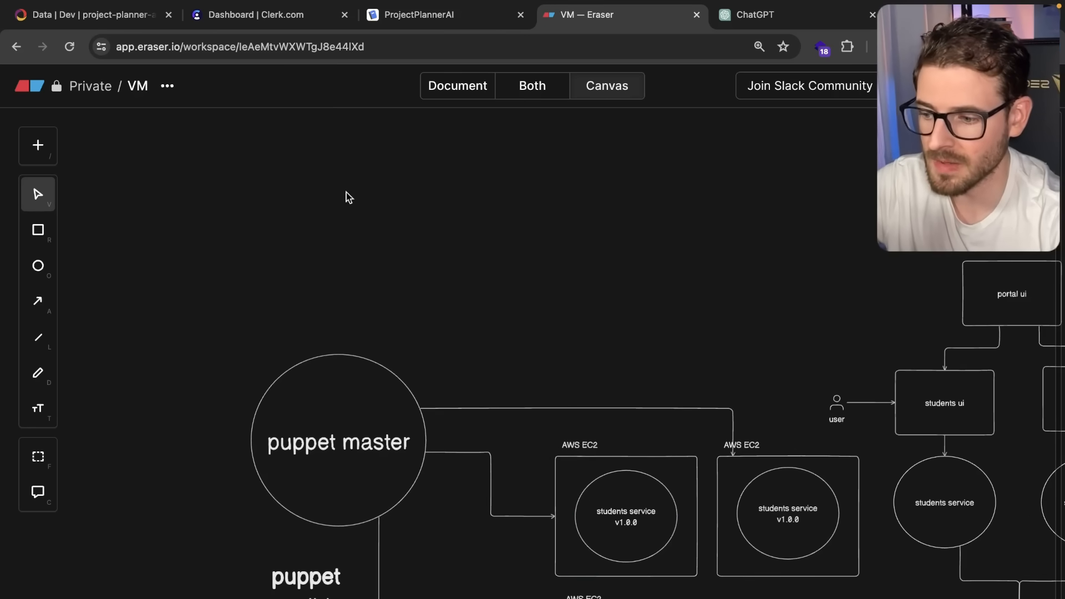
Step: Insert the Jenkins tech logo and name it jenkins
text(jenk)
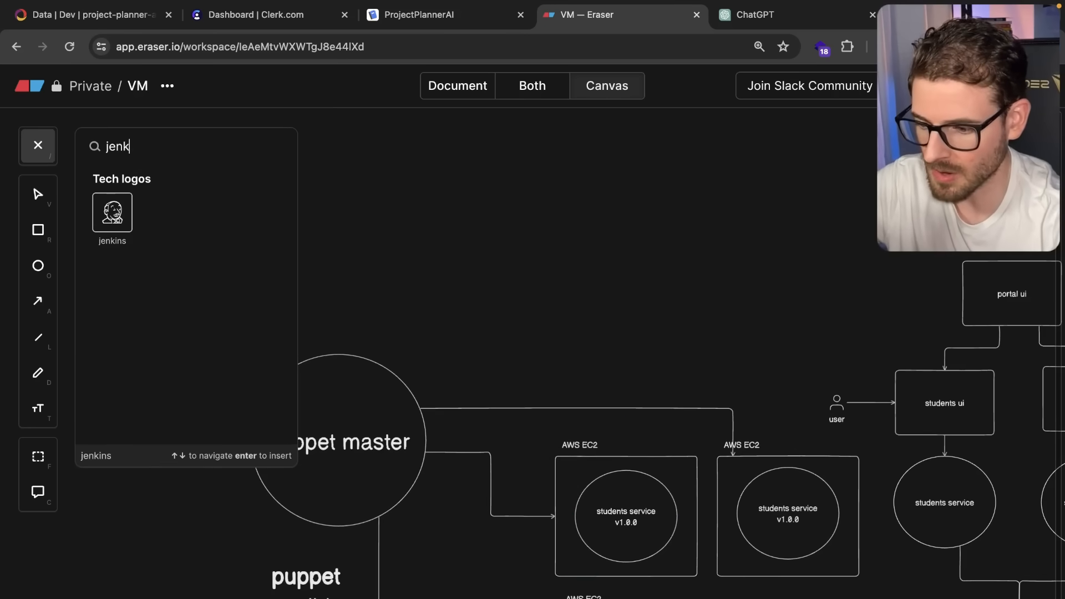
click(112, 211)
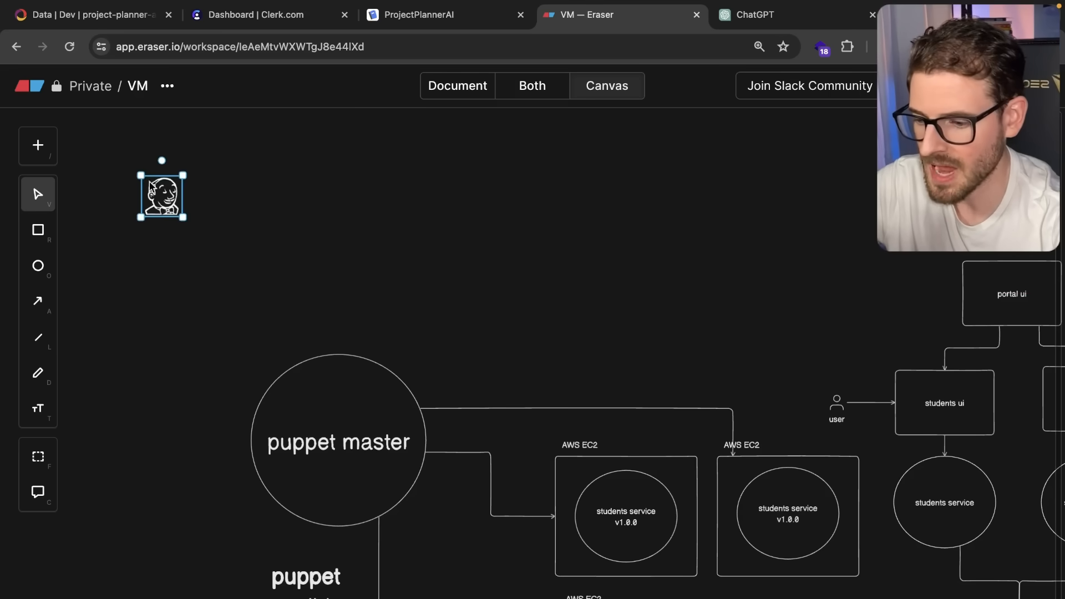
text(jenkins)
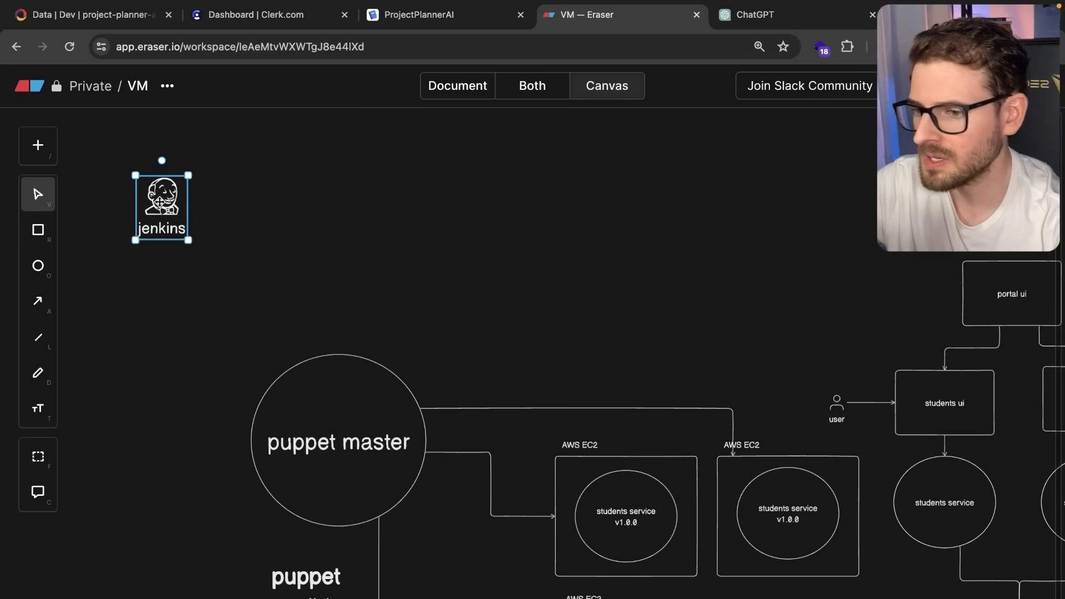
drag(162, 208, 173, 170)
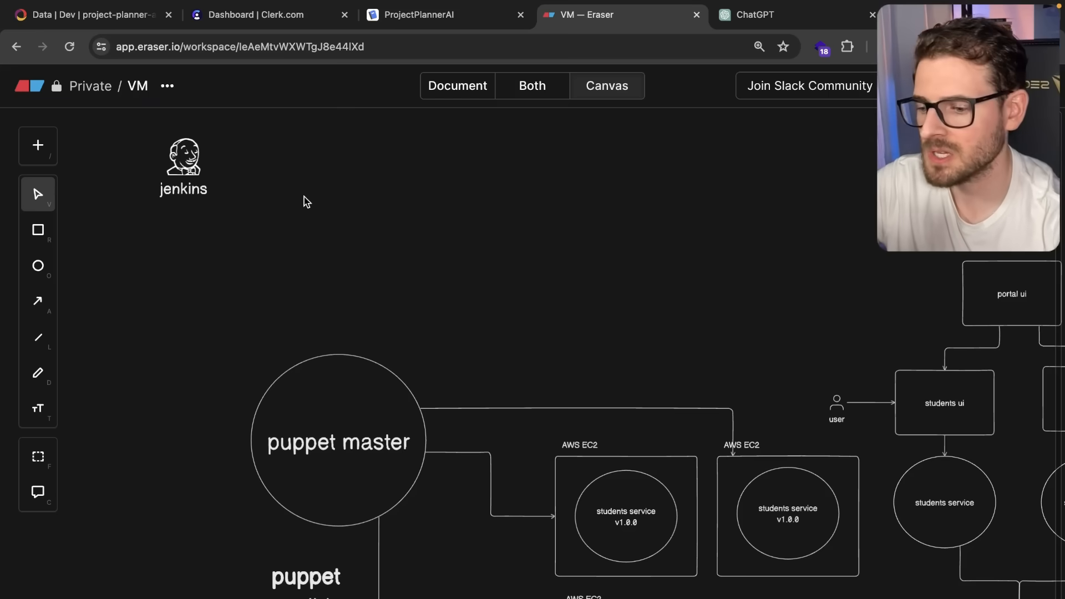
Step: Settle the jenkins logo in the top-left area above puppet master
click(183, 163)
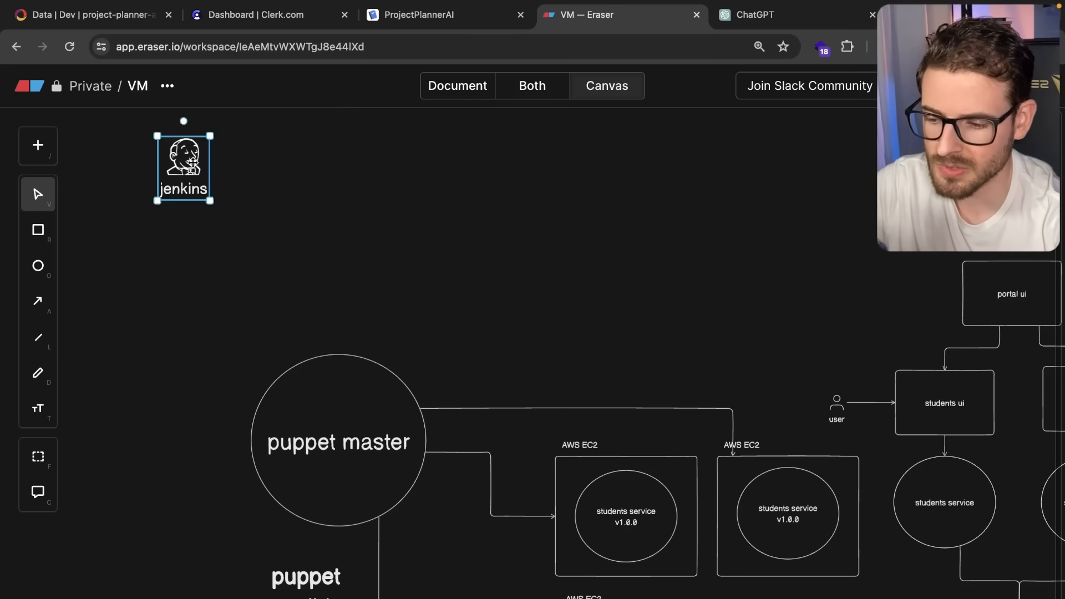
drag(183, 166, 174, 197)
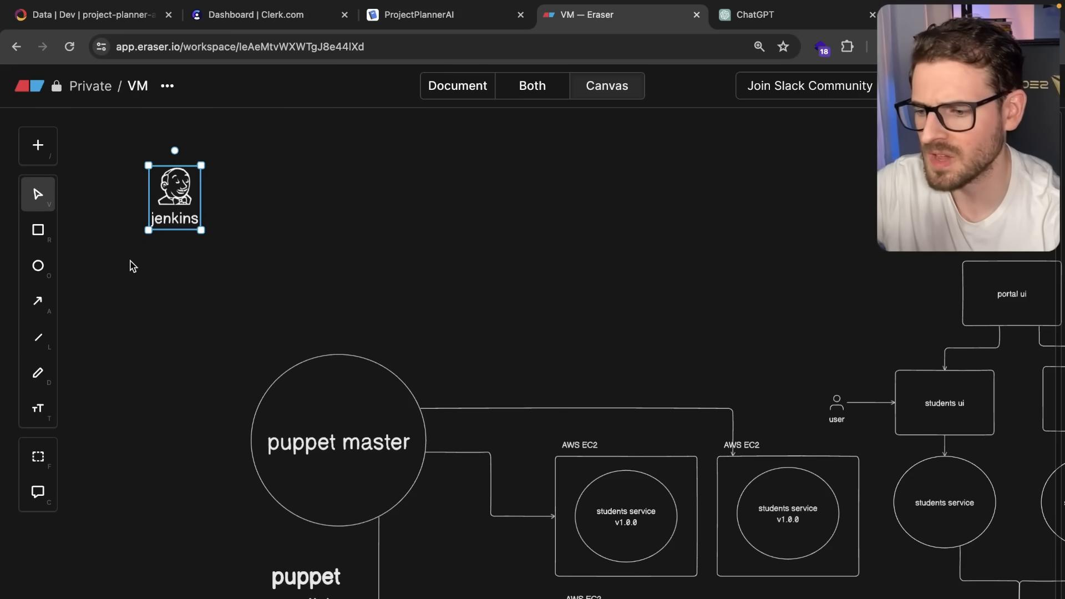
drag(174, 193, 140, 178)
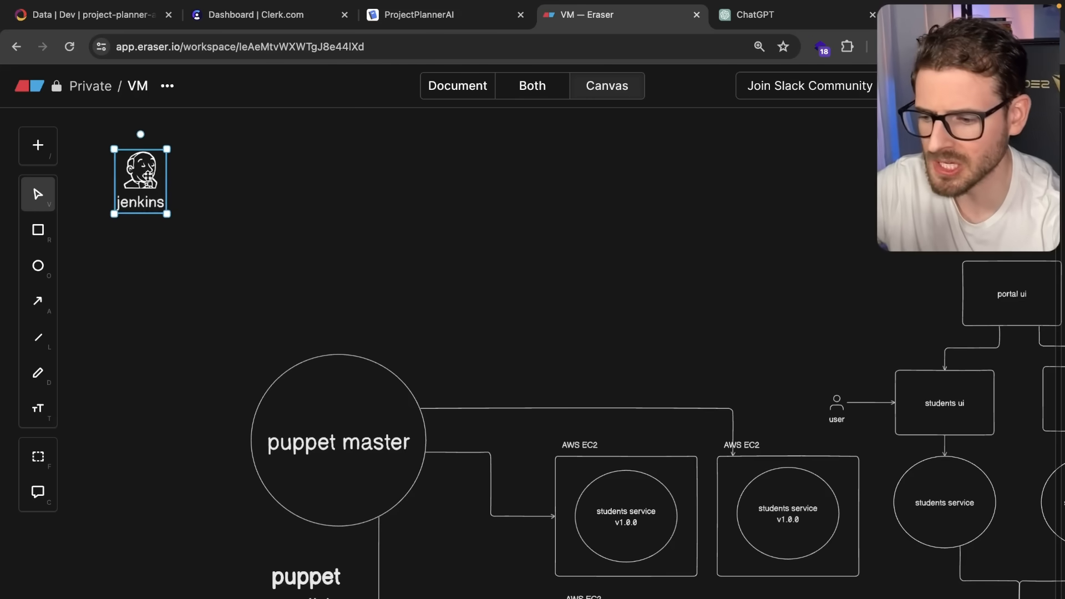
drag(141, 178, 132, 175)
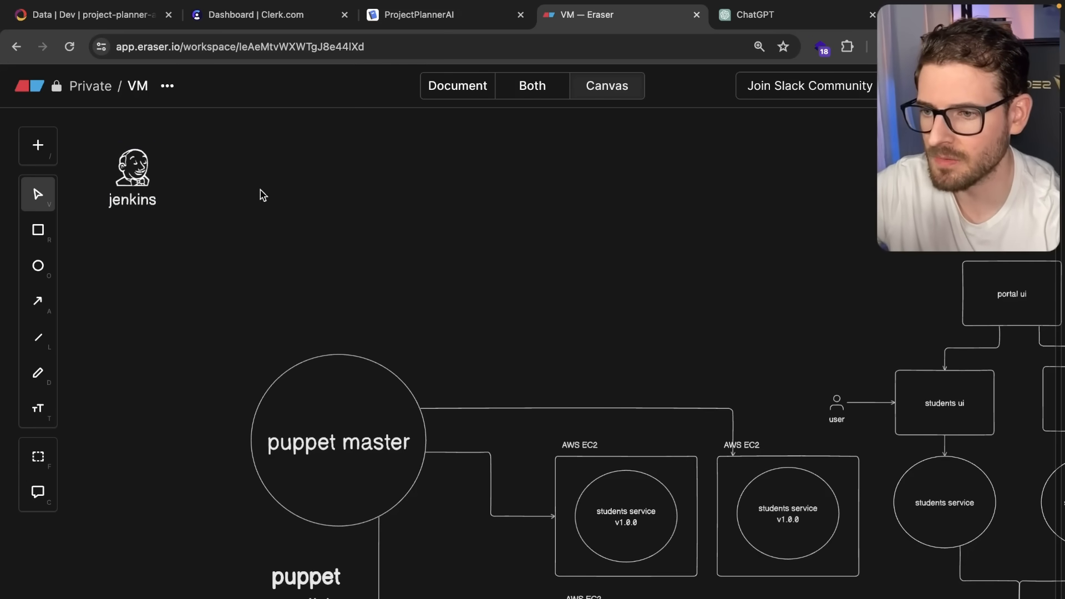
mouse_move(219, 187)
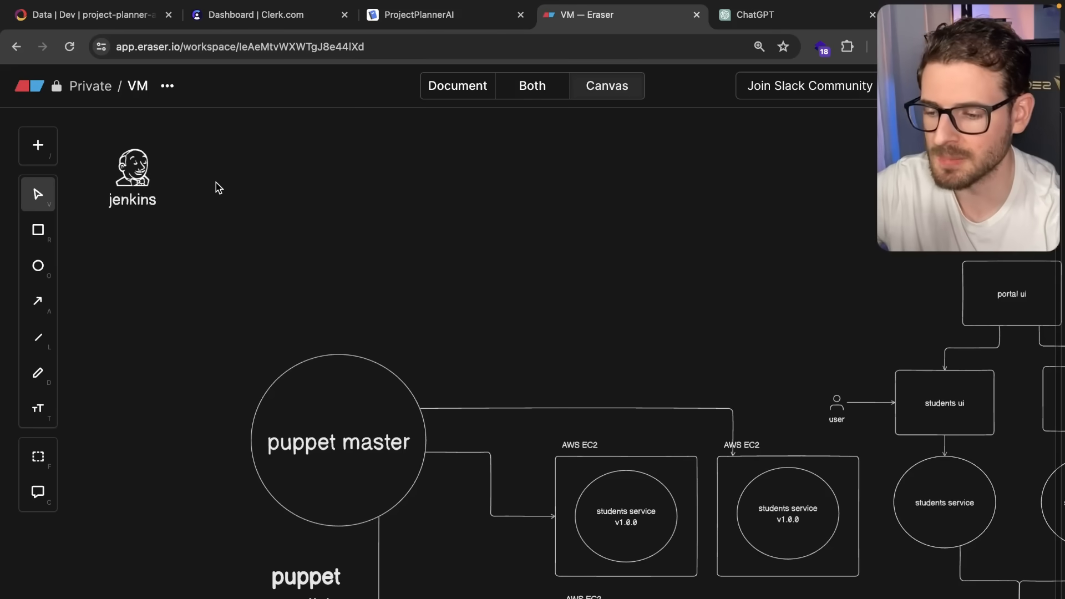
Step: Draw a jenkins agents box to the right and link jenkins to it with an arrow
drag(247, 146, 371, 238)
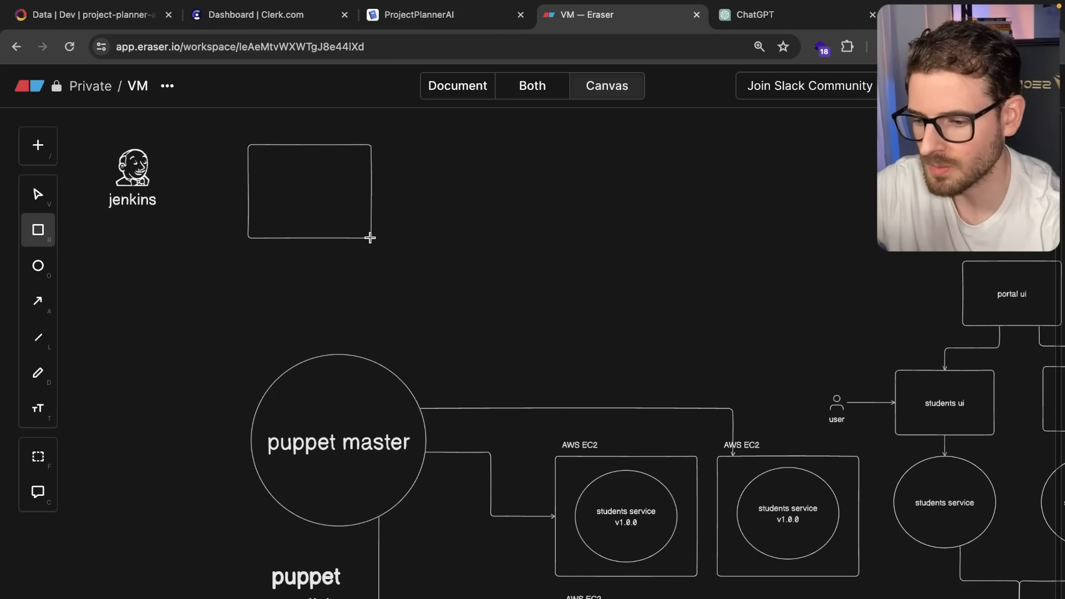
text(jenins agents)
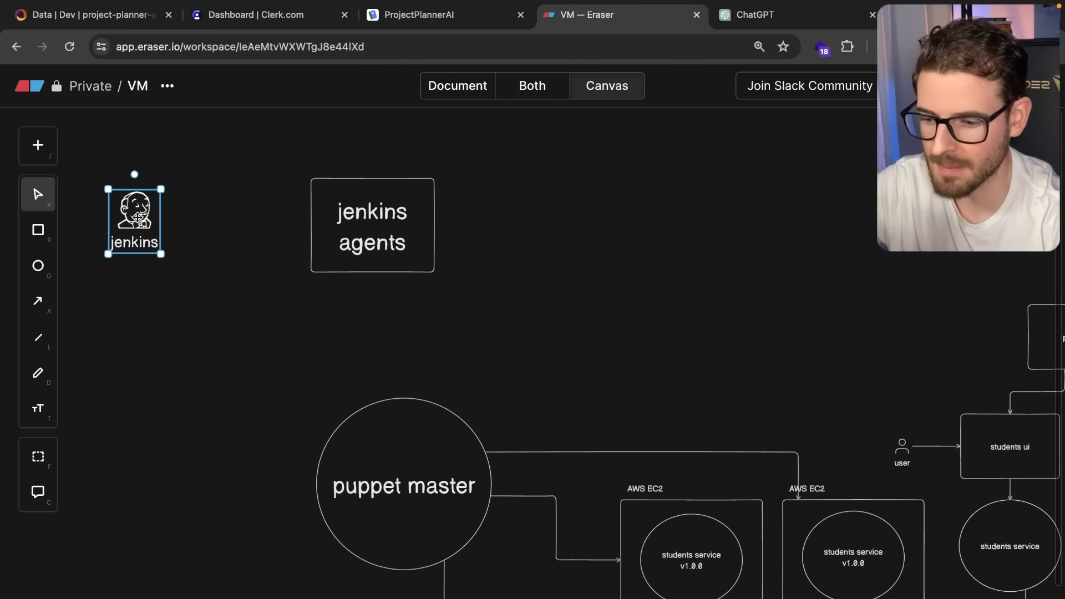
drag(150, 223, 307, 208)
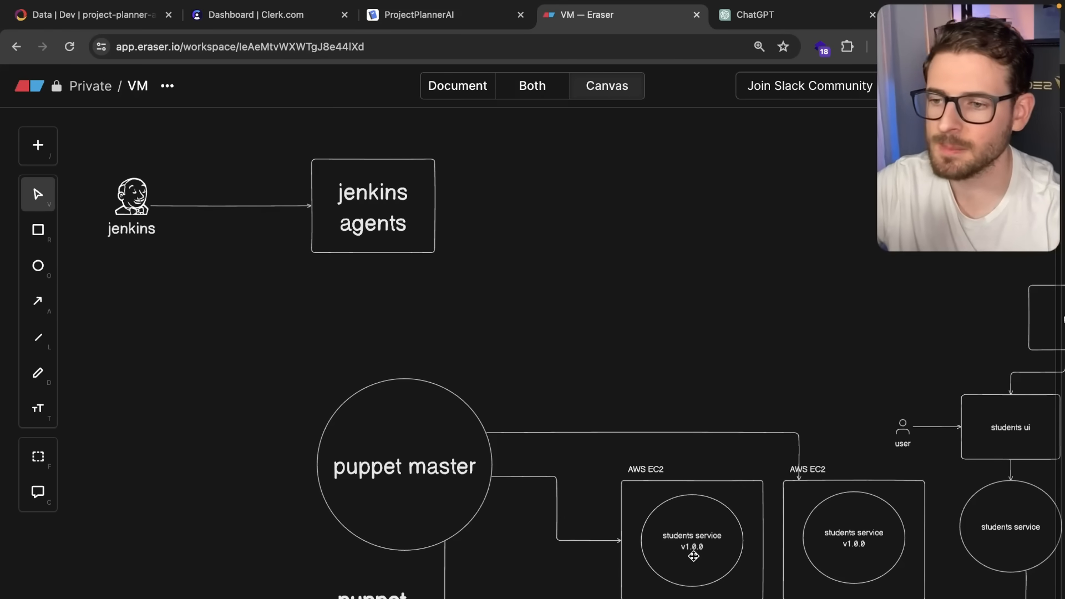
mouse_move(658, 547)
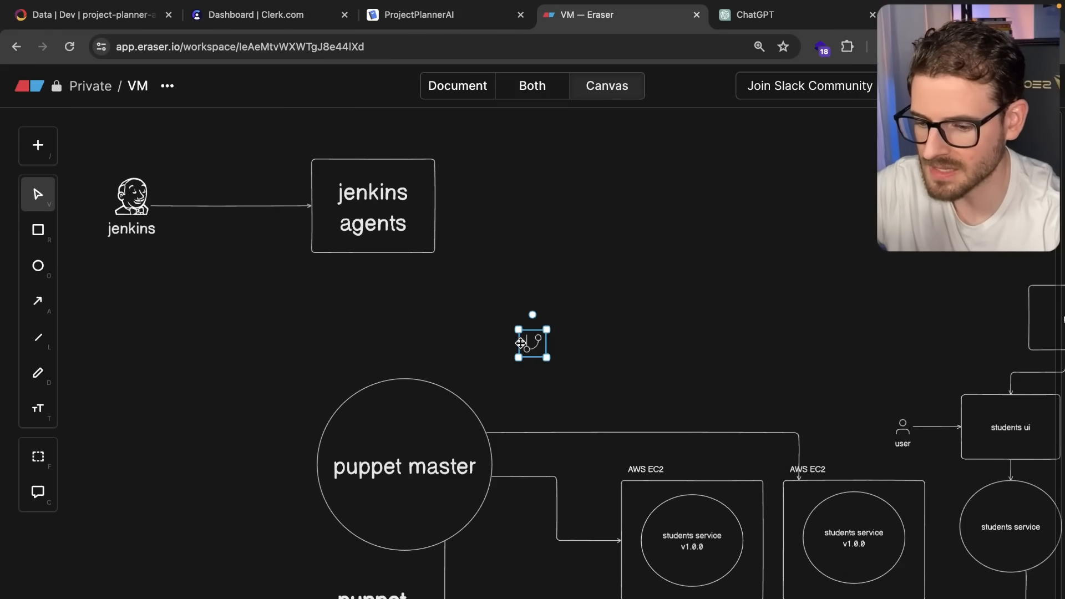
Step: Add a github source icon with an arrow feeding jenkins
text(github)
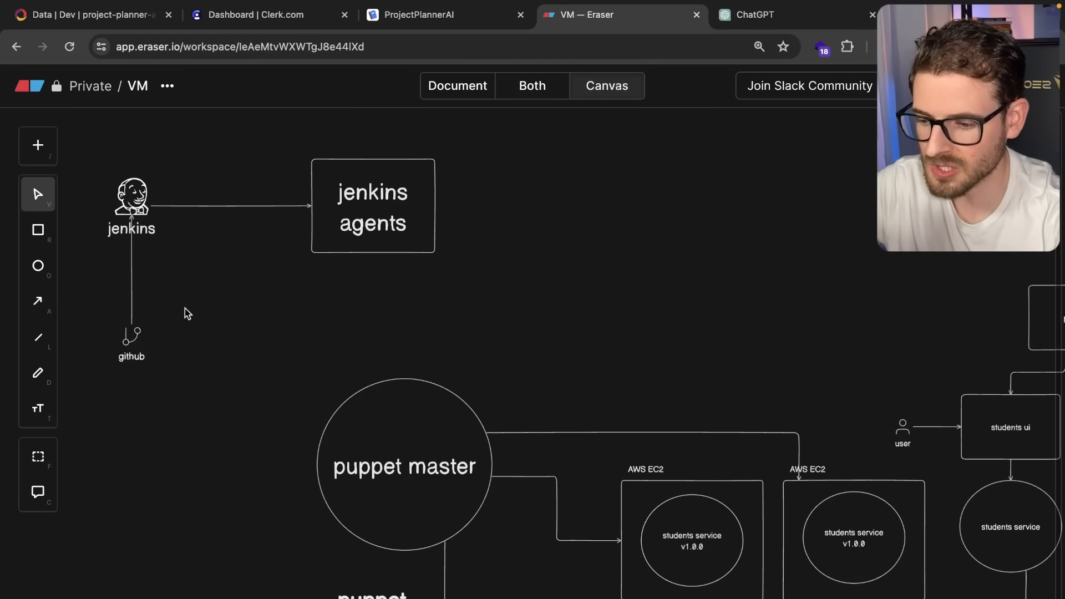
drag(187, 312, 333, 319)
text(script)
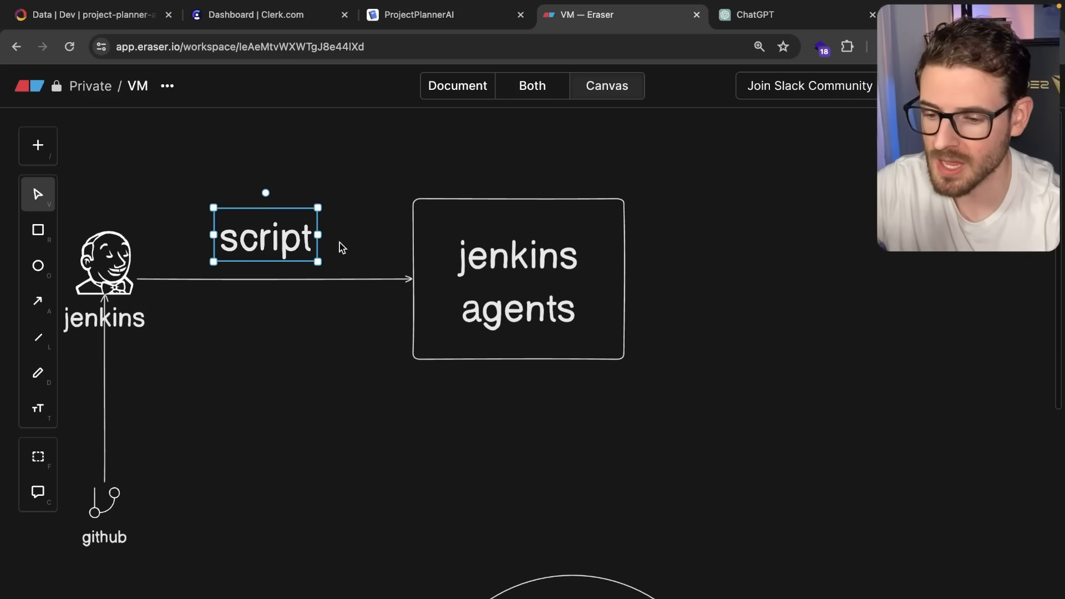
Step: Label the outgoing arrow .RPM and draw an ARTIFACTORY box at its end
drag(518, 279, 426, 287)
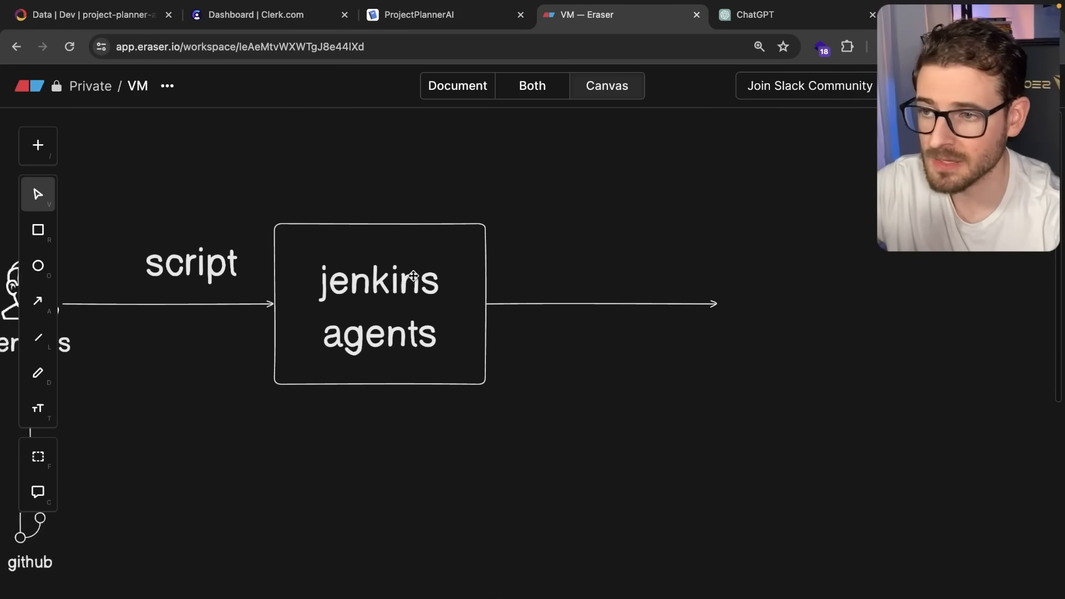
text(RPM)
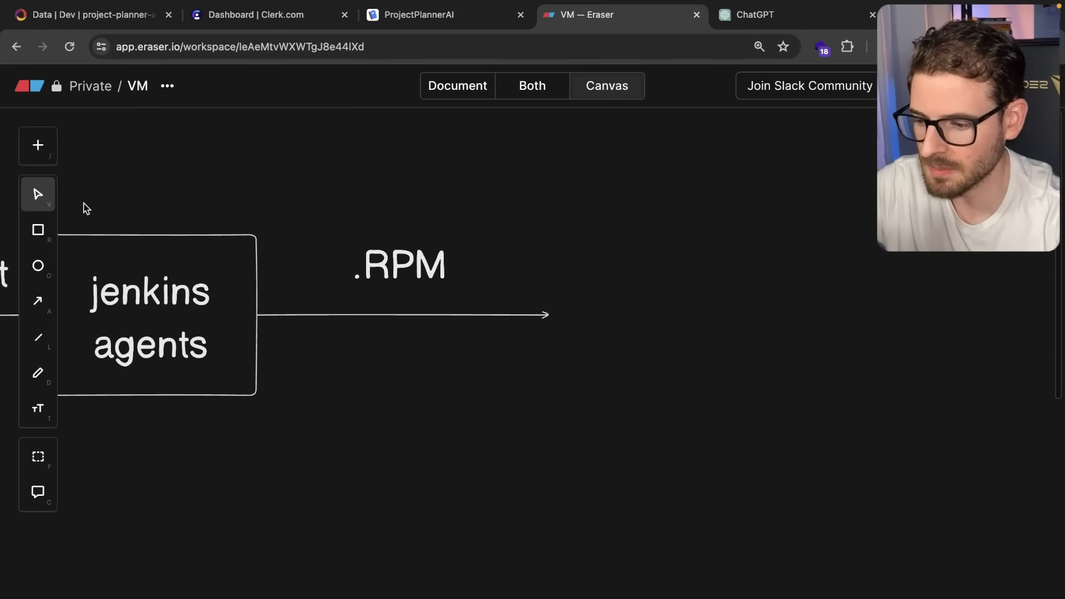
drag(572, 210, 882, 401)
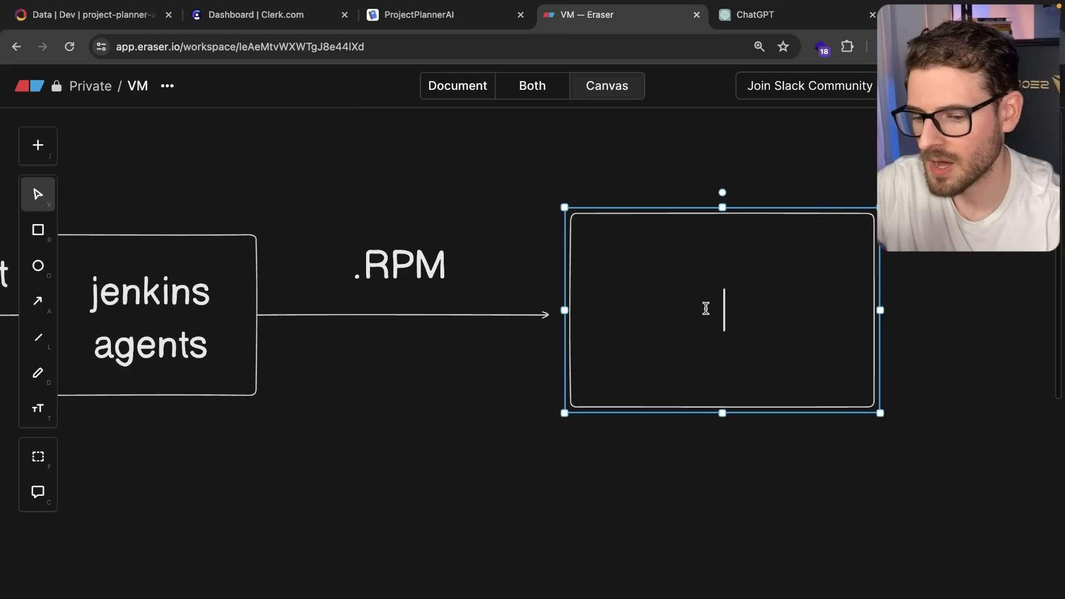
text(ARTIFACTORY)
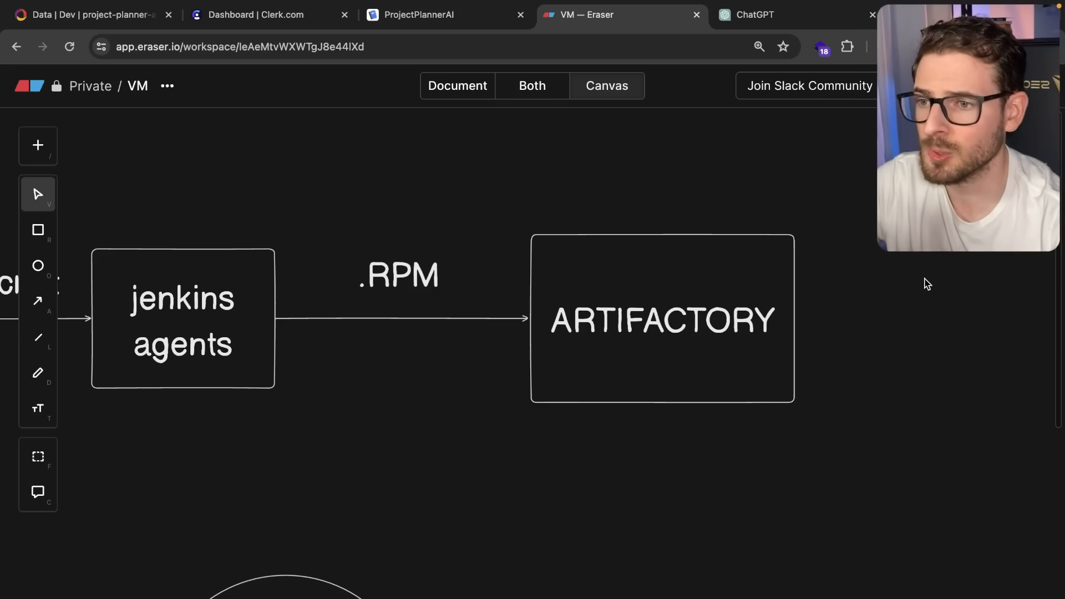
mouse_move(843, 277)
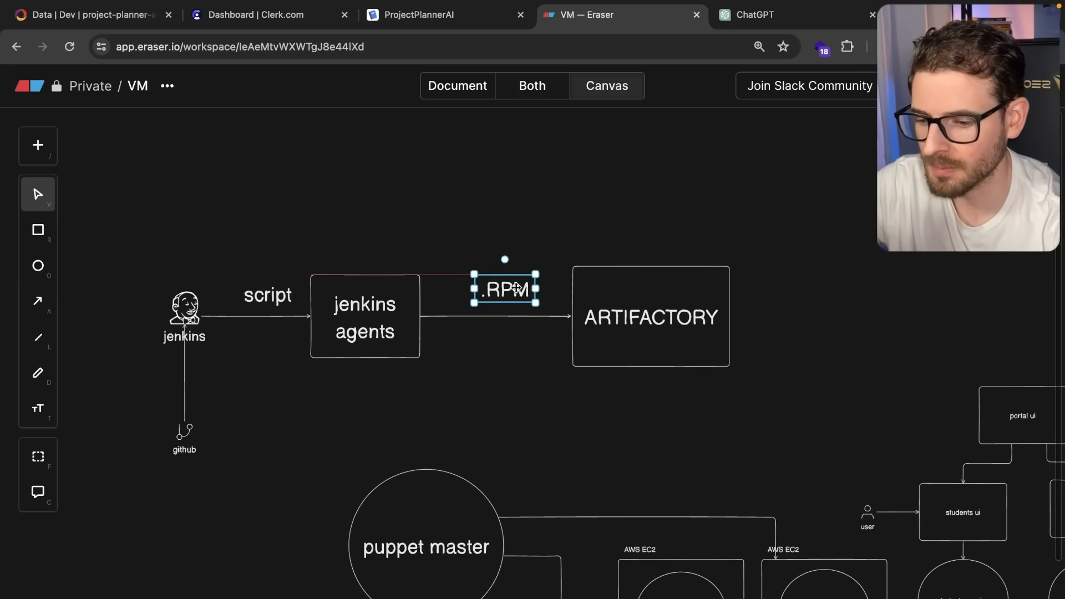
Step: Reposition the .RPM label and draw an arrow from ARTIFACTORY down to an EC2 server
drag(504, 289, 494, 288)
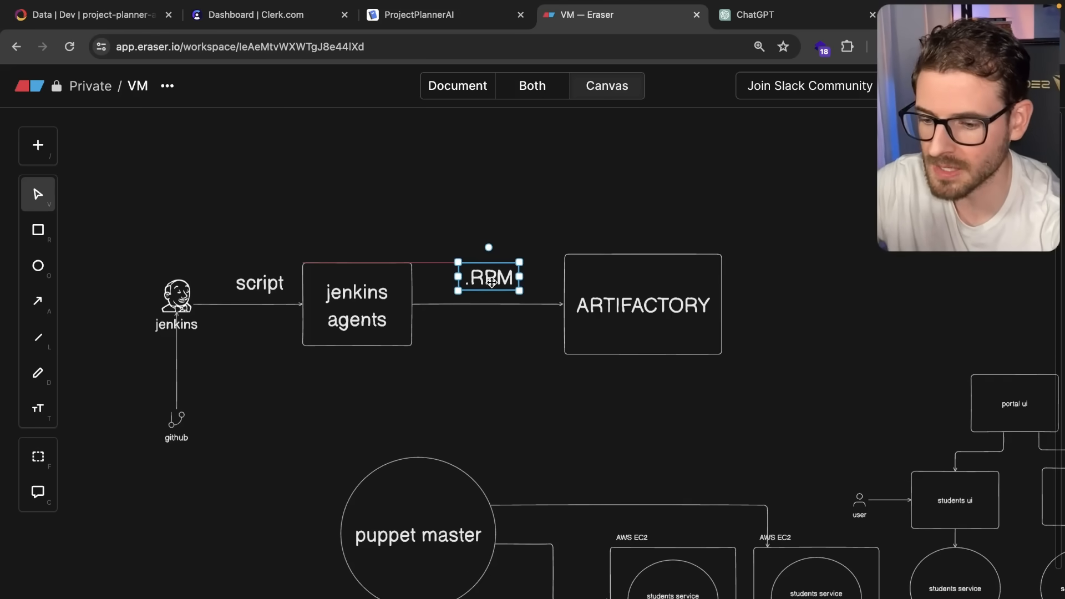
drag(488, 278, 481, 269)
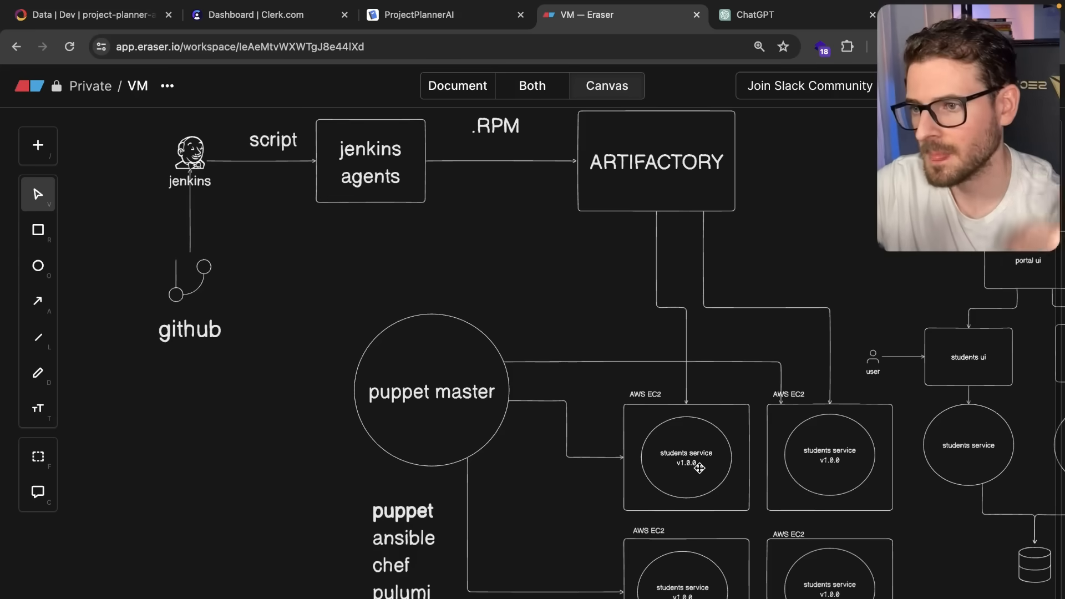
mouse_move(540, 422)
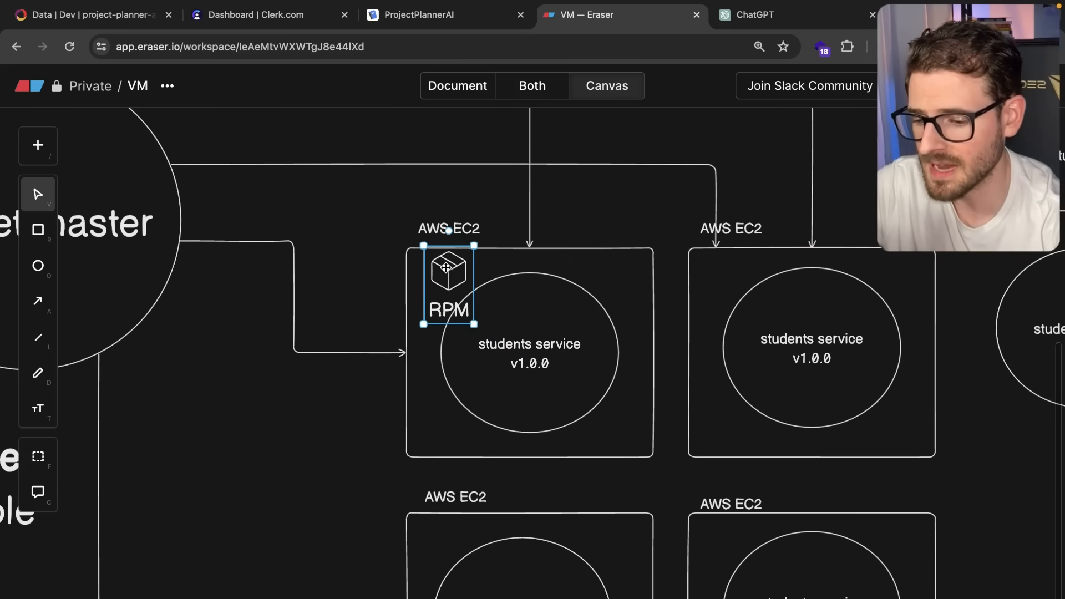
Step: Nudge the RPM icon into the server corner and start a Consul service icon below the servers
drag(448, 286, 441, 298)
text(1)
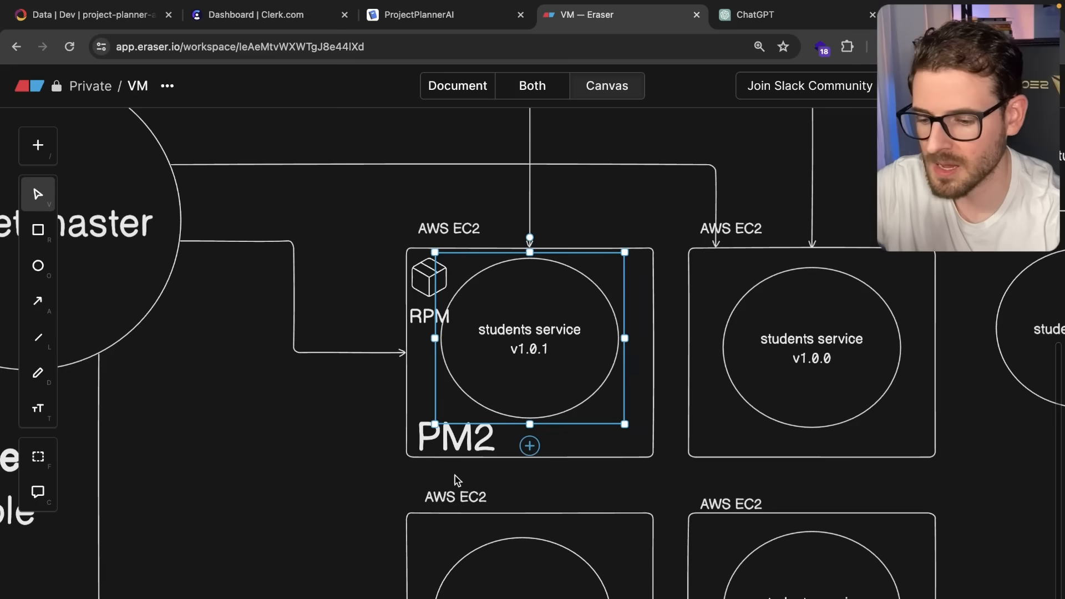
mouse_move(498, 343)
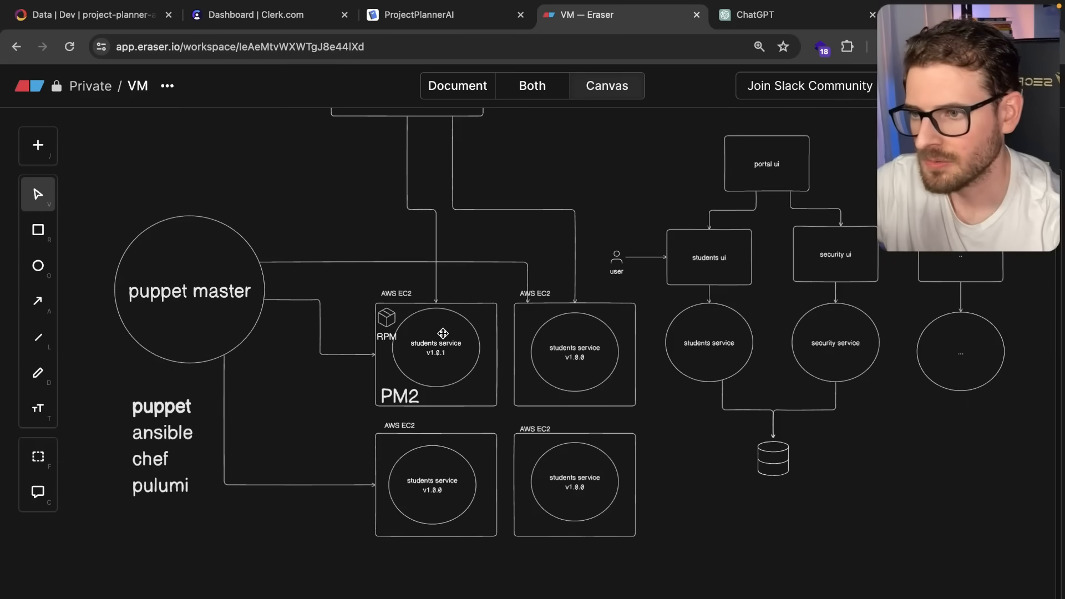
mouse_move(515, 286)
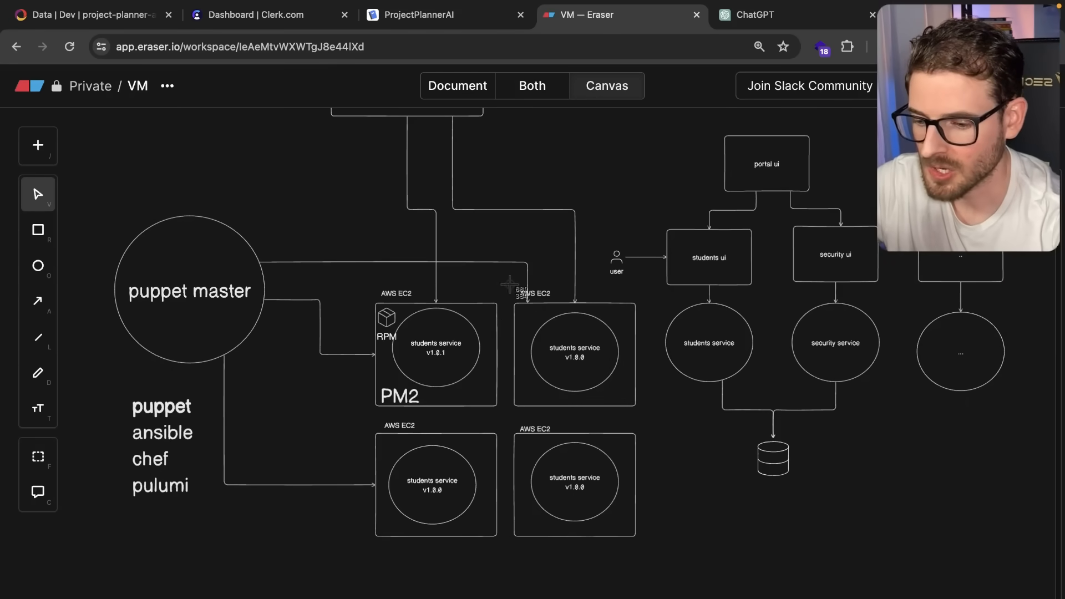
mouse_move(508, 302)
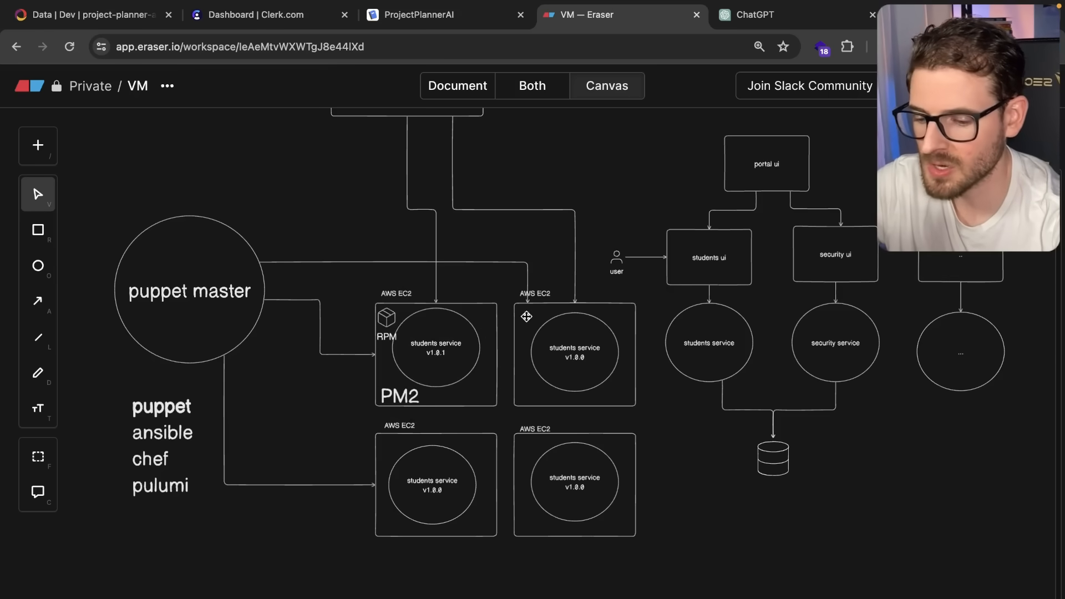
mouse_move(333, 575)
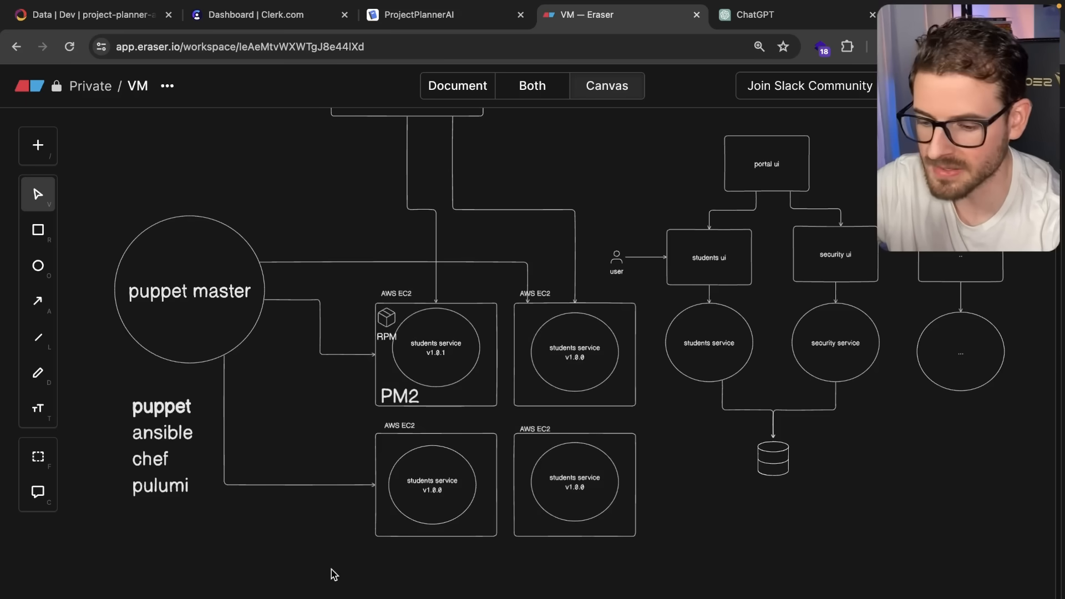
mouse_move(609, 227)
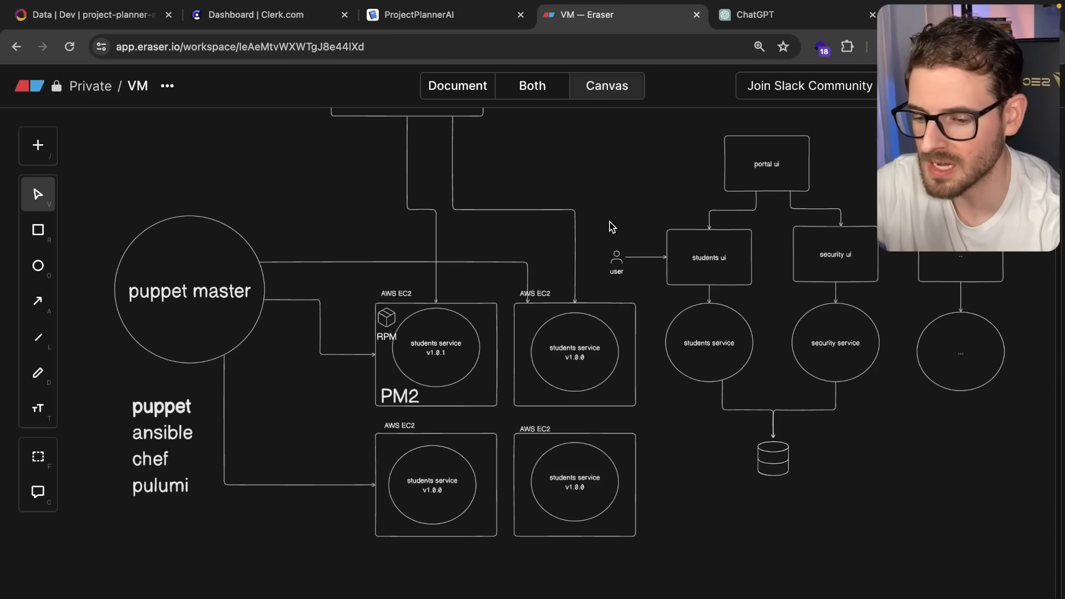
mouse_move(502, 287)
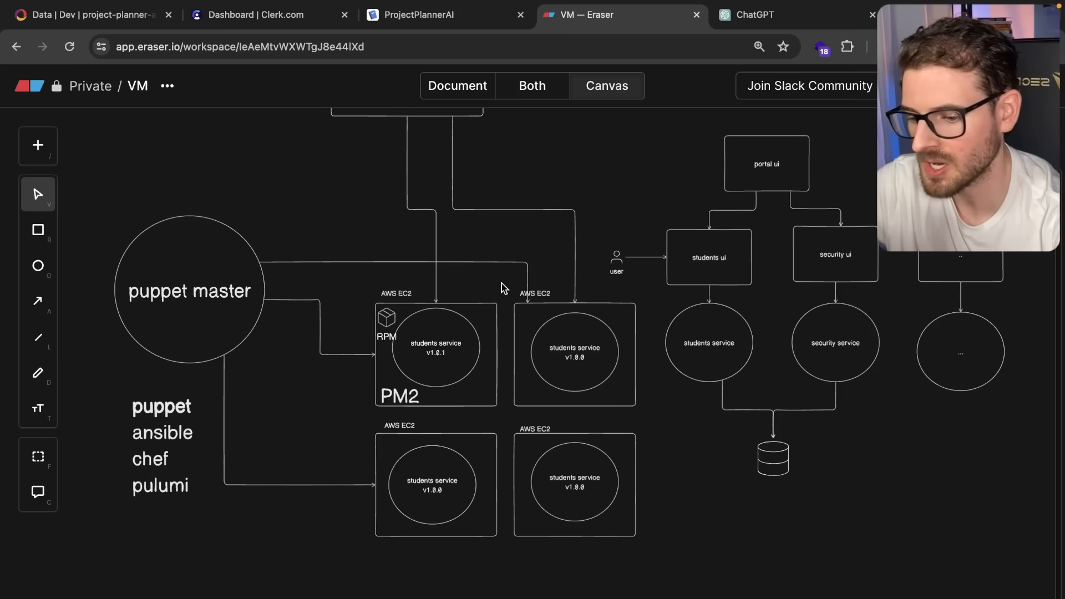
mouse_move(594, 488)
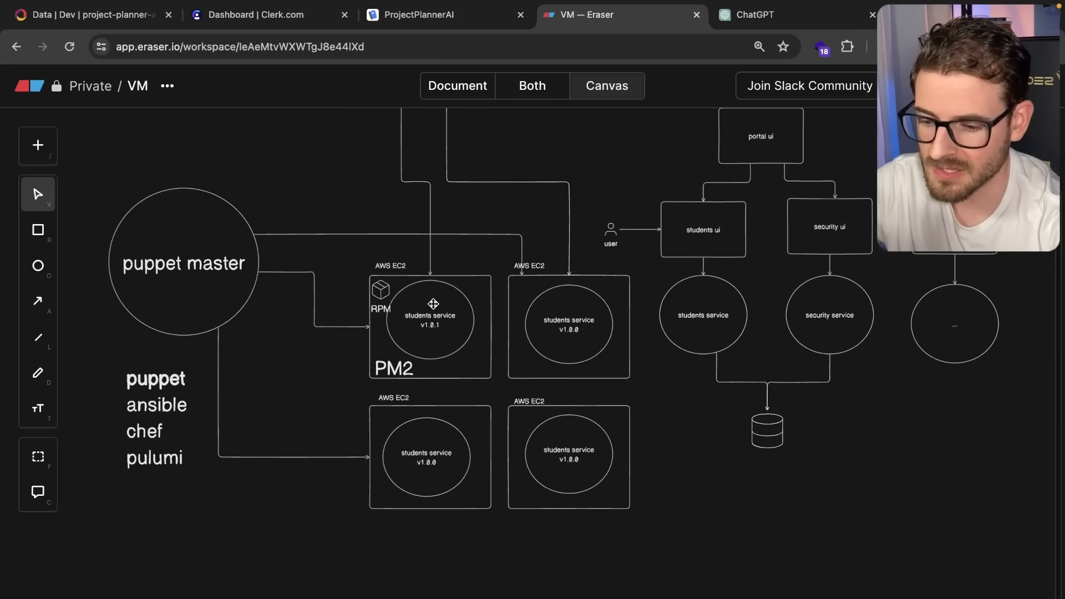
click(568, 326)
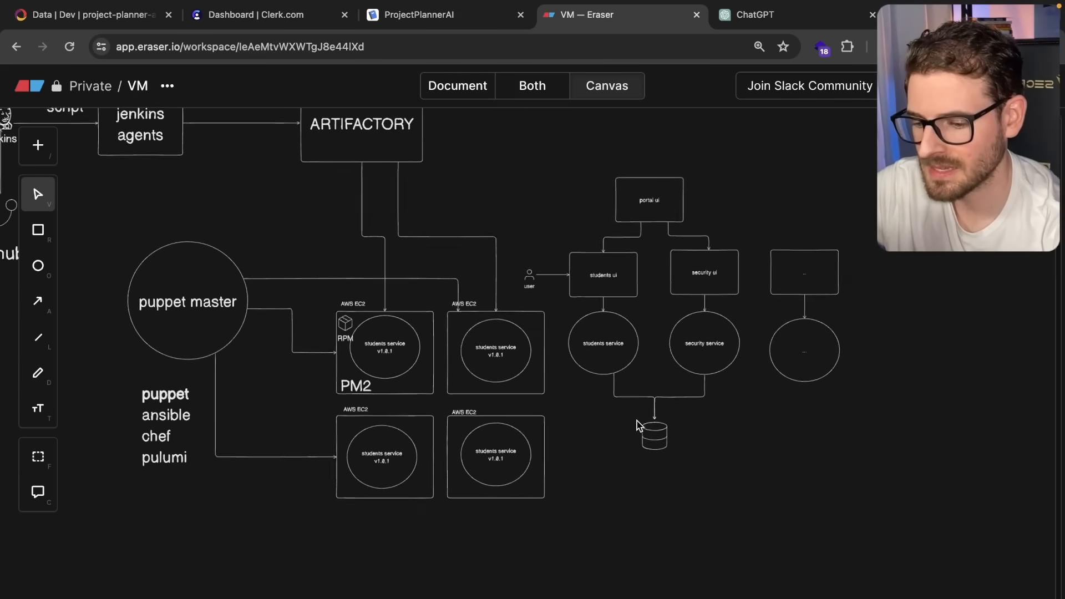
text(con)
text(d)
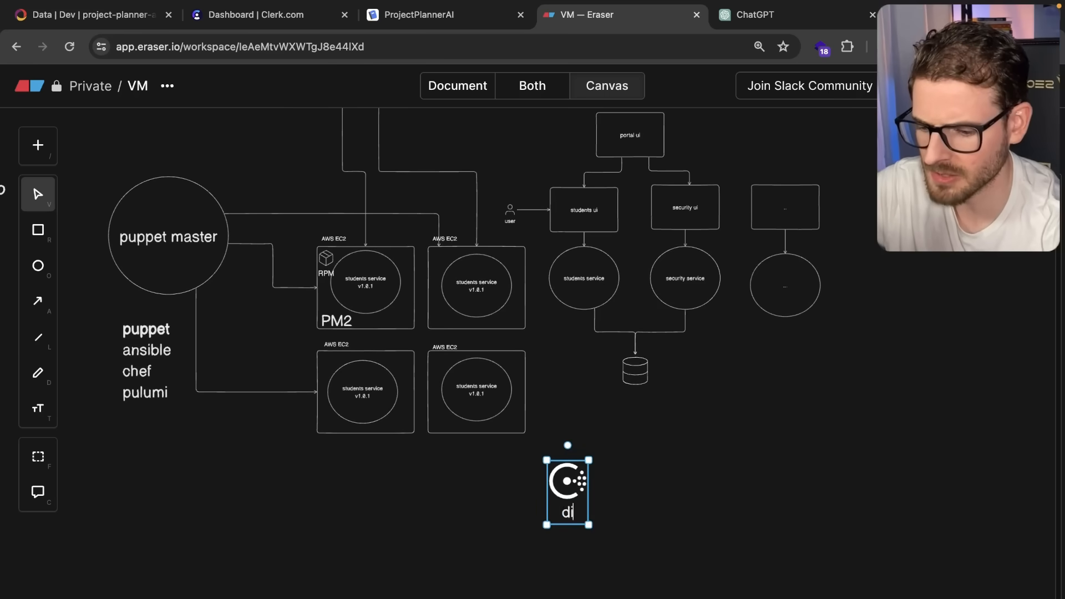
Step: Finish the icon label as 'discory service' and attach an arrow from a students service to it
text(iscory service)
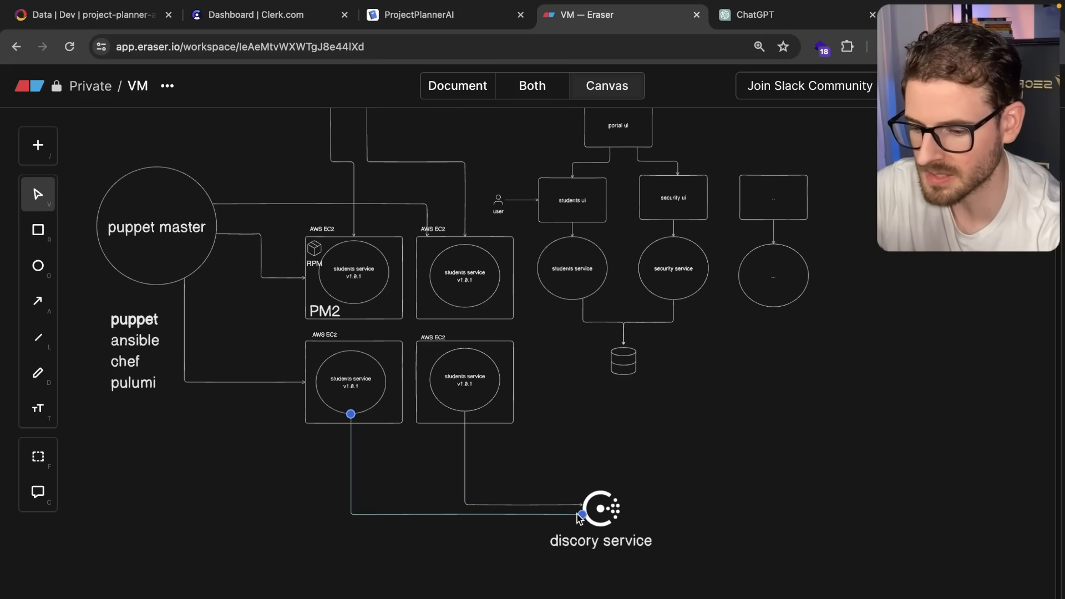
click(37, 301)
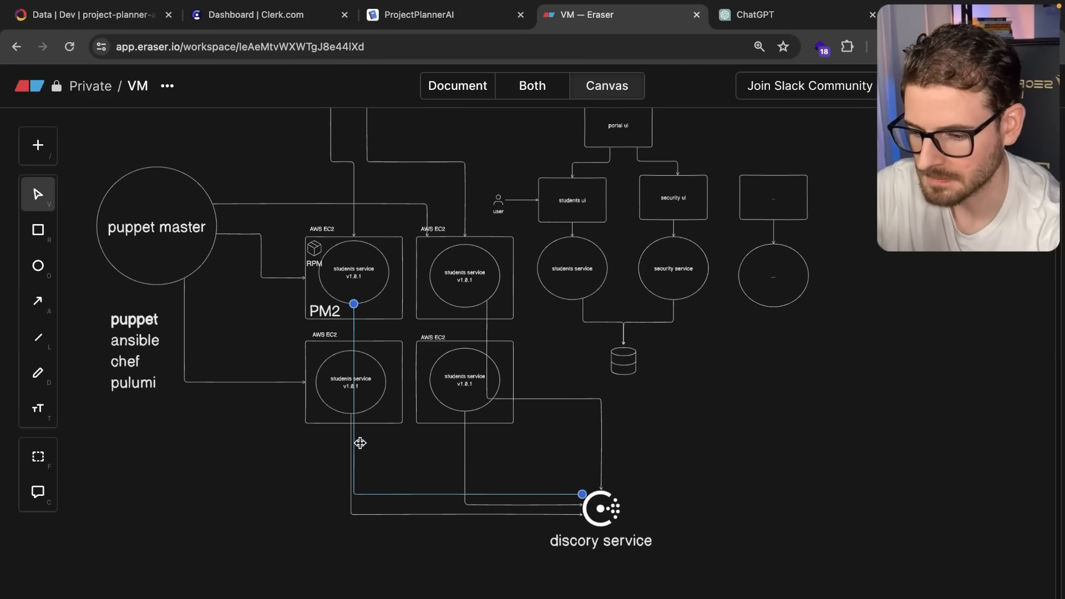
mouse_move(495, 376)
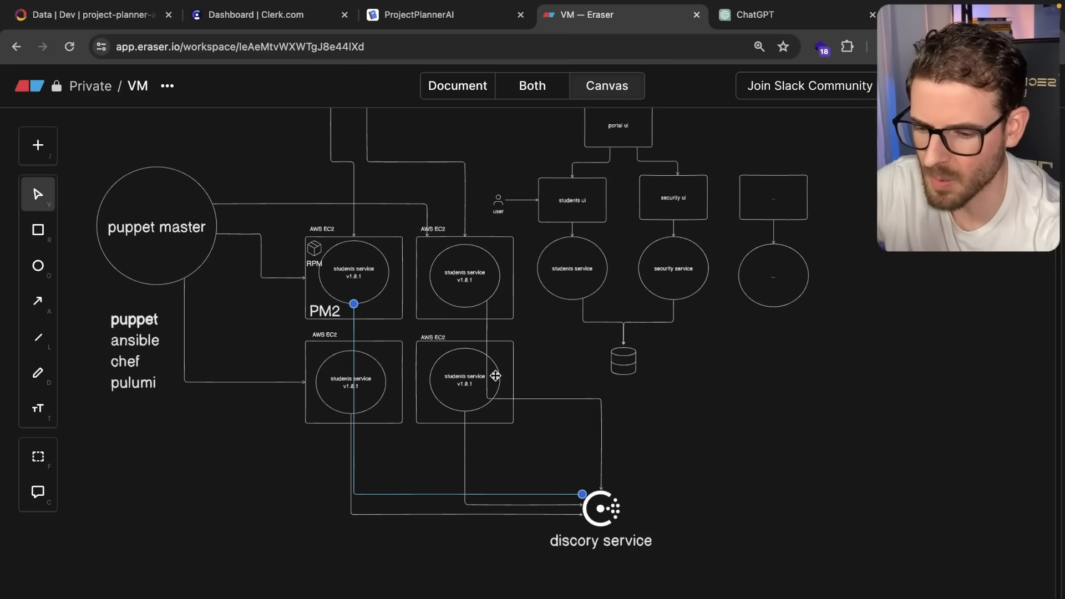
mouse_move(496, 333)
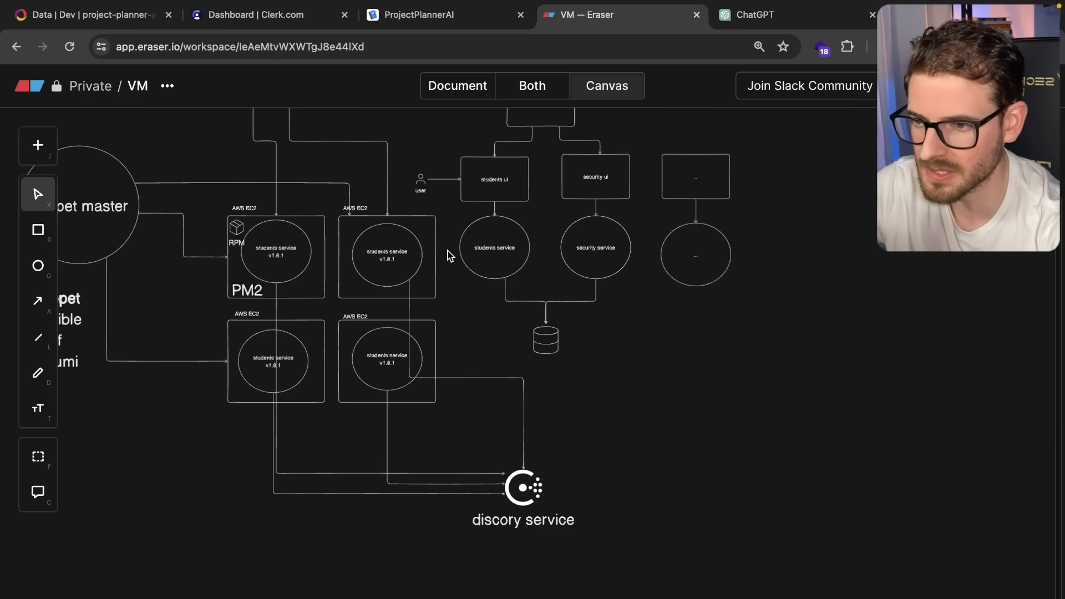
mouse_move(480, 302)
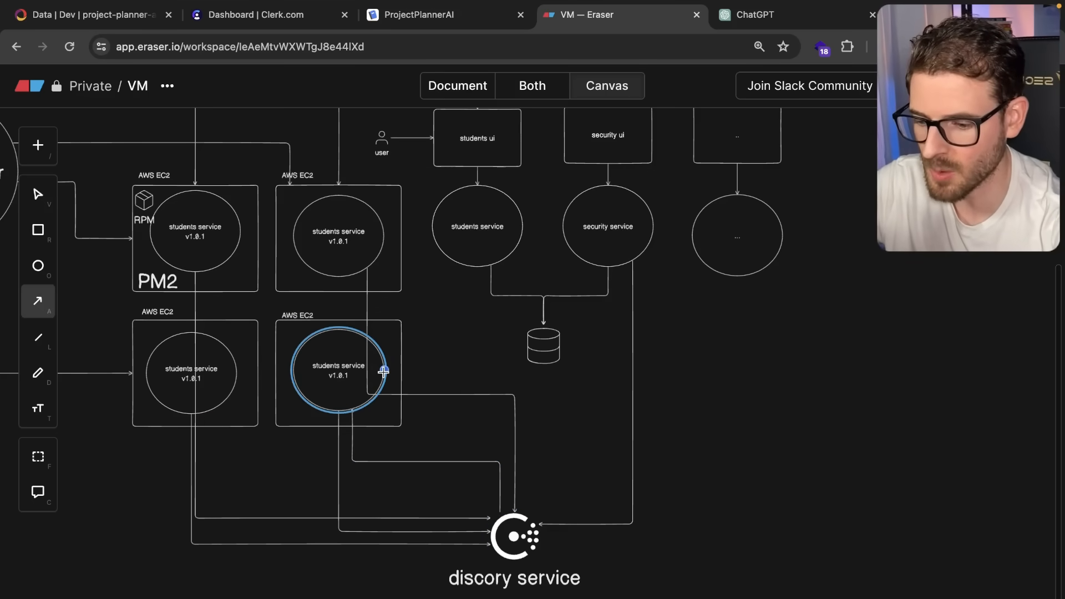
Step: Draw an arrow from the discovery service icon up to the security service
drag(384, 371, 615, 265)
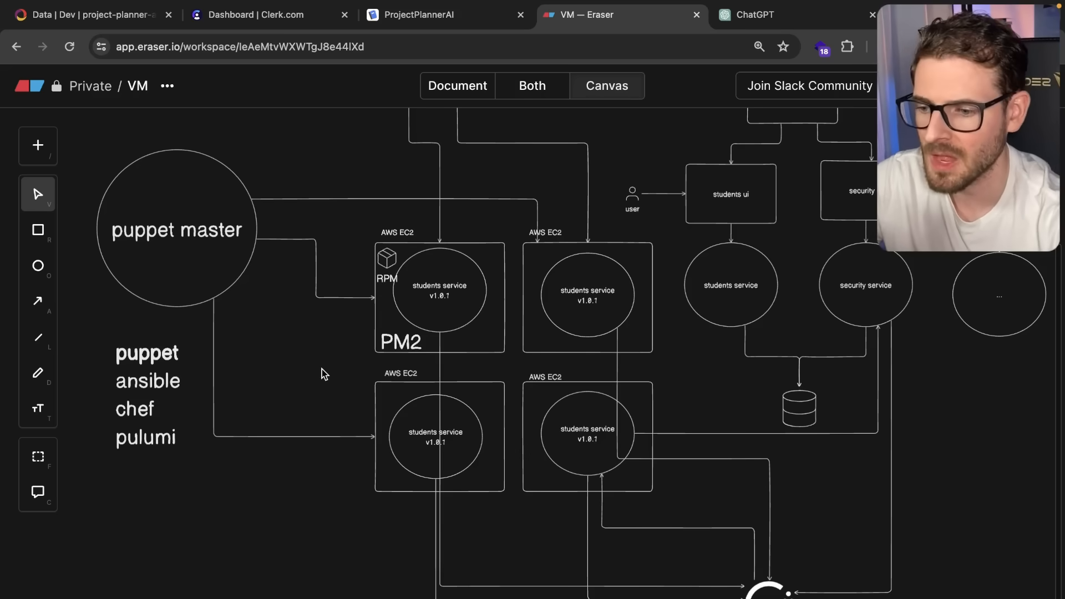
mouse_move(327, 344)
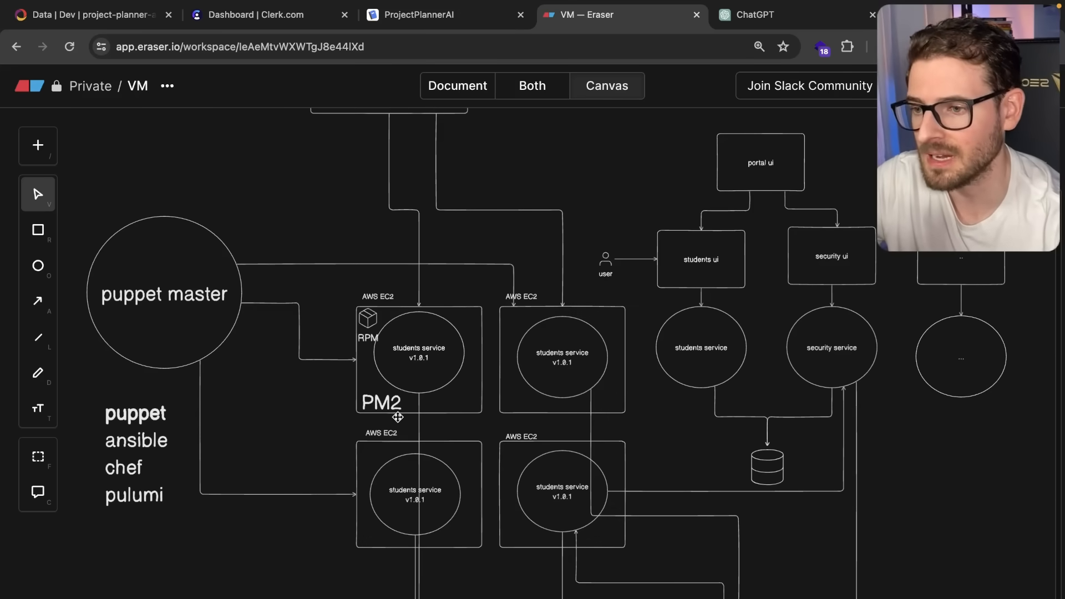
mouse_move(637, 190)
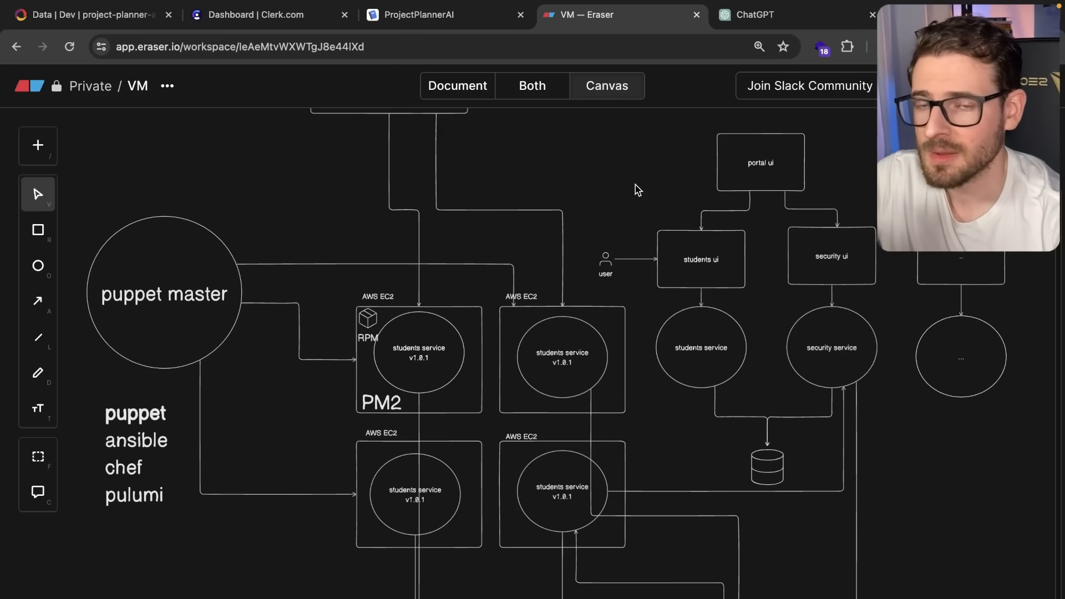